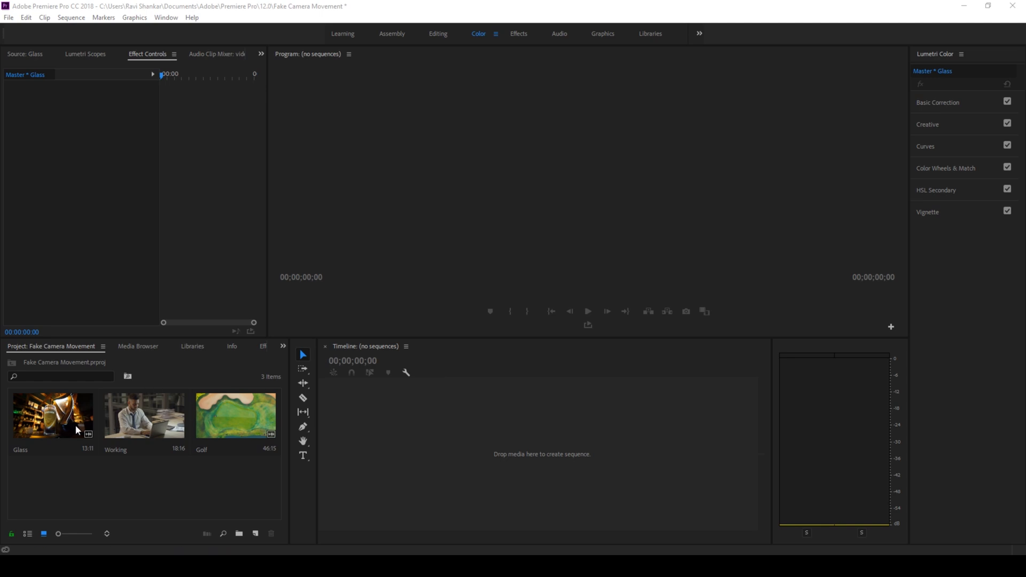
{"action": "mouse_move", "coordinate": [225, 431]}
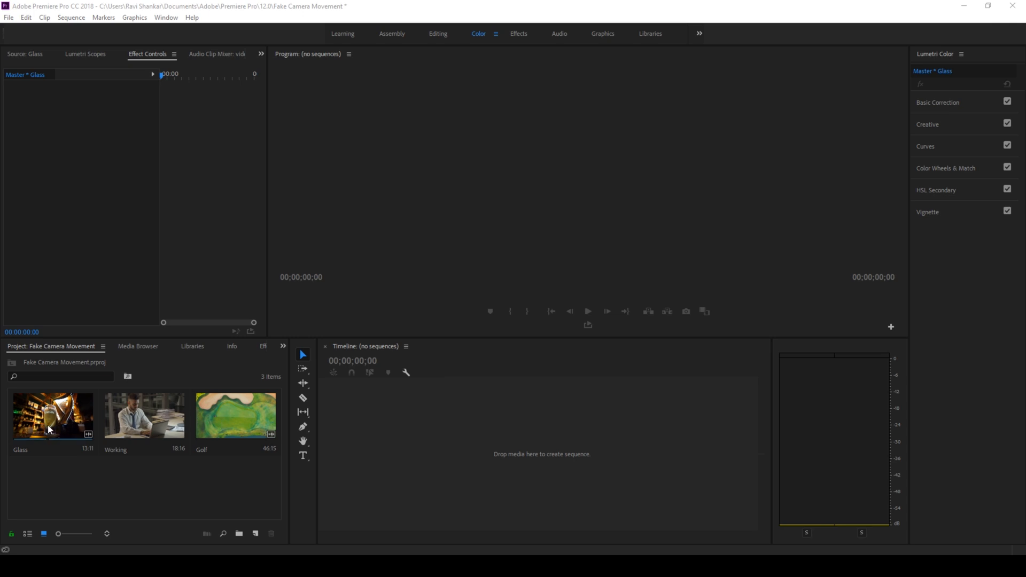
{"action": "mouse_move", "coordinate": [81, 435]}
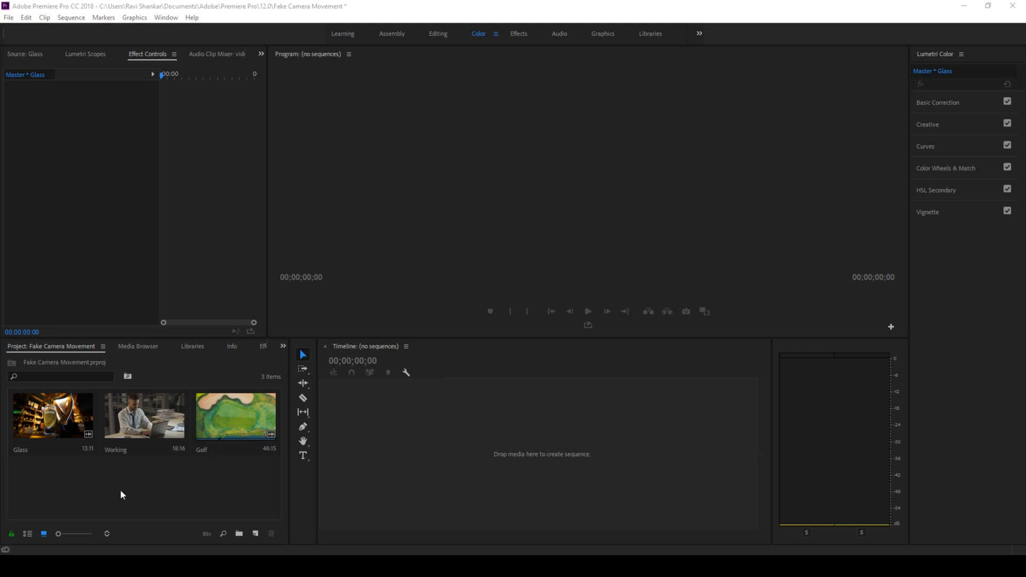
- Create a new 1080p sequence from New Item > Sequence and name it Camera MOvement
{"action": "right_click", "coordinate": [122, 496]}
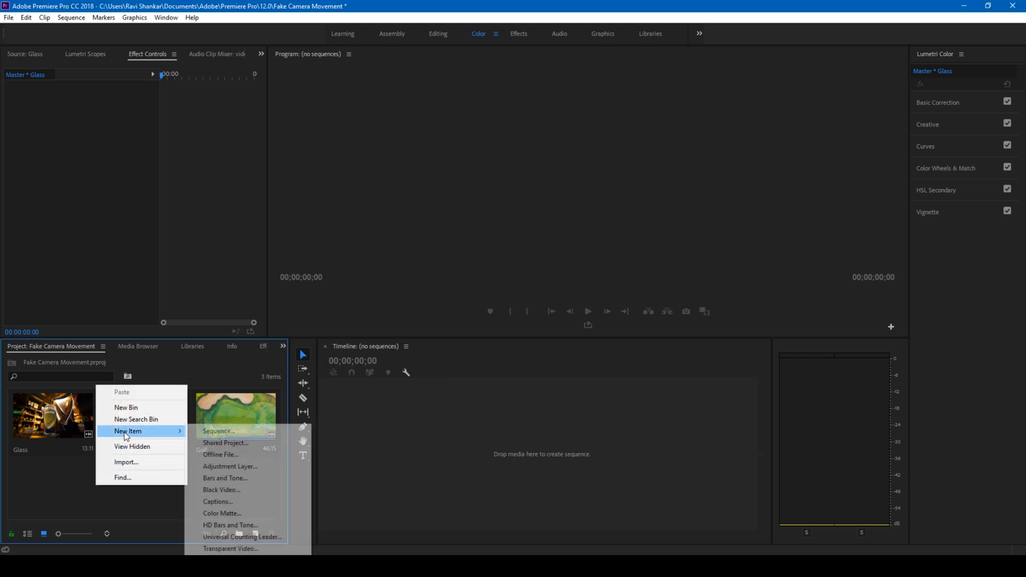
{"action": "left_click", "coordinate": [218, 431]}
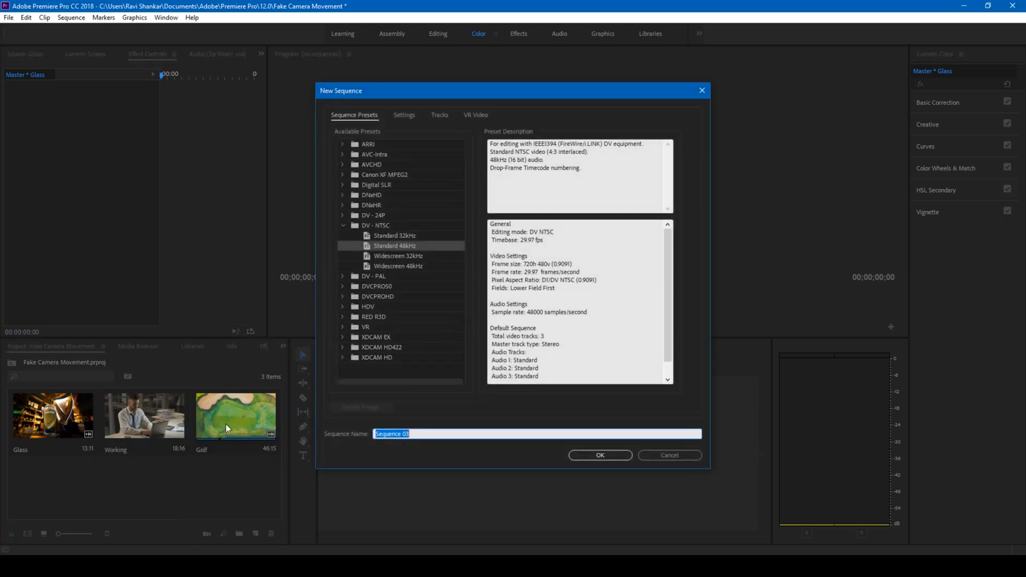
{"action": "left_click", "coordinate": [404, 116]}
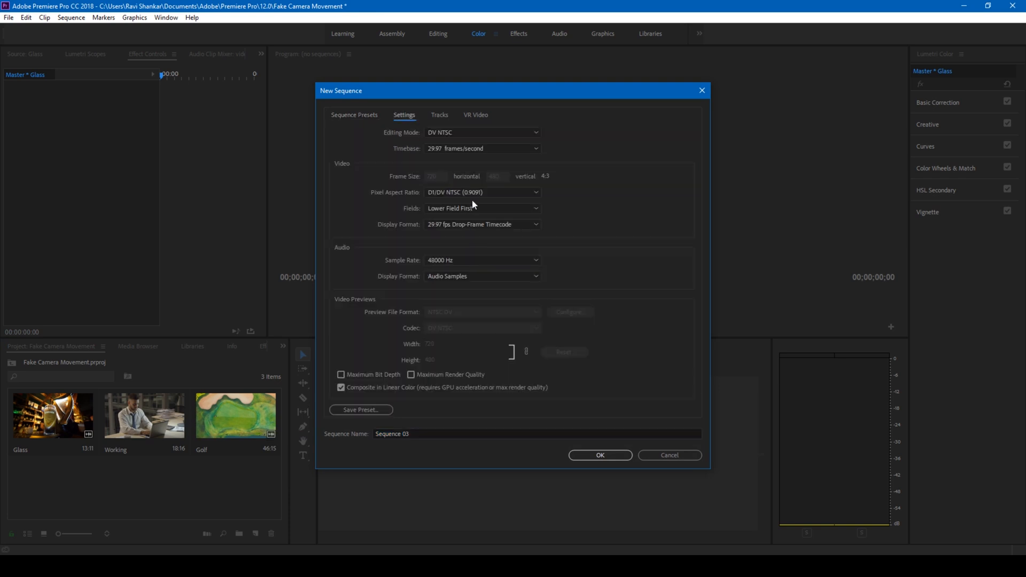
{"action": "left_click", "coordinate": [482, 132]}
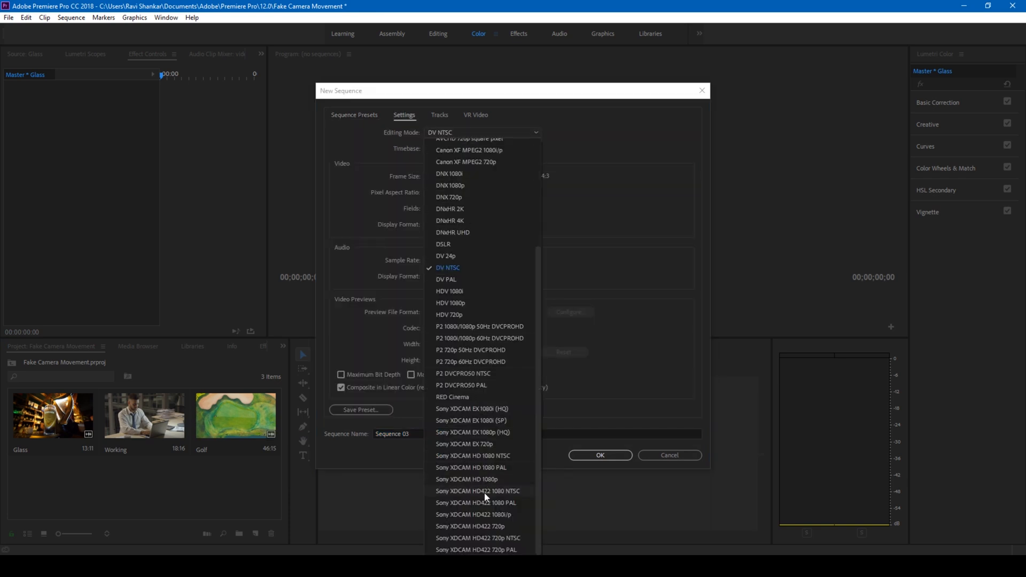
{"action": "left_click", "coordinate": [470, 514]}
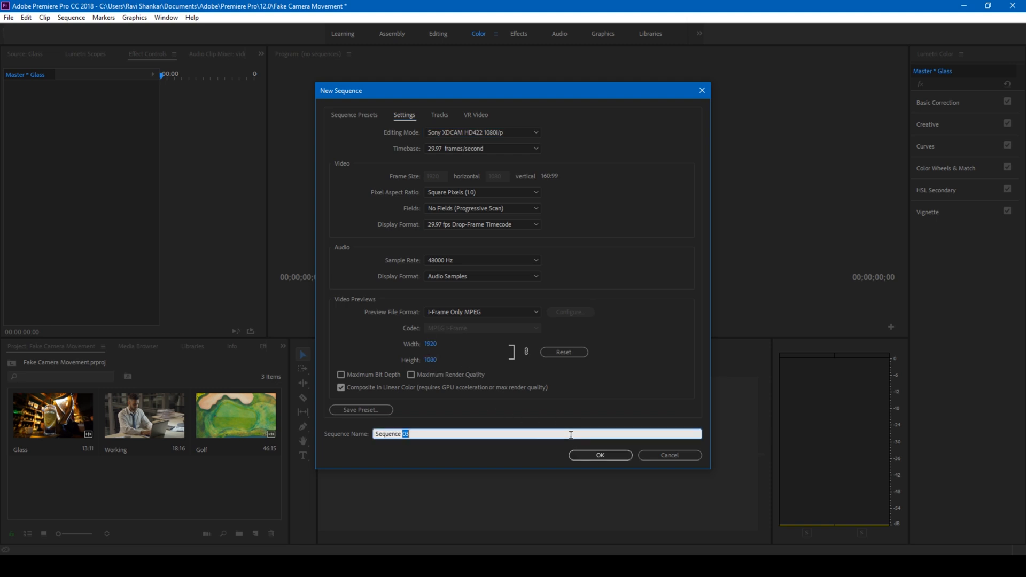
{"action": "type", "text": "Camer"}
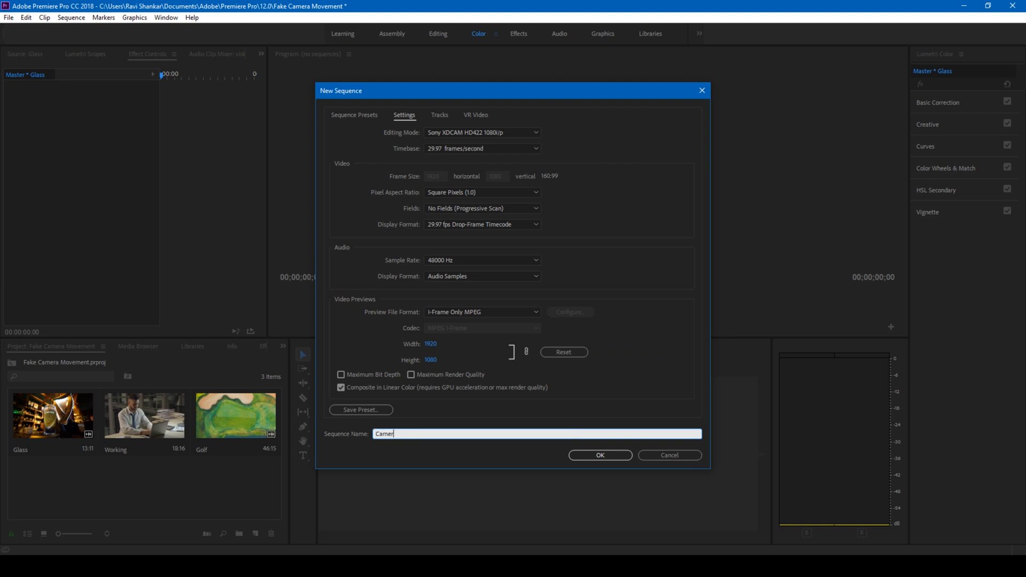
{"action": "left_click", "coordinate": [600, 455]}
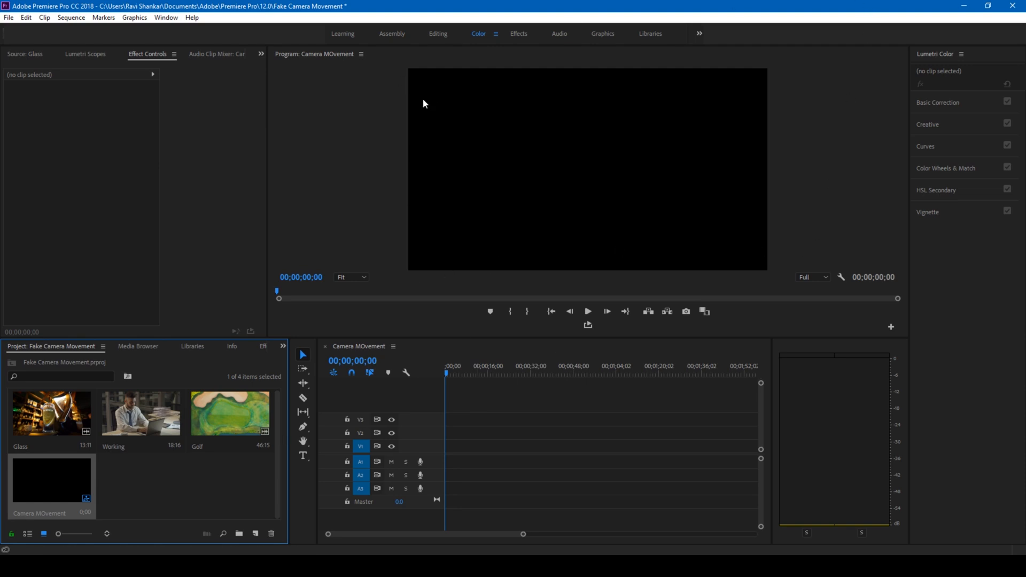
{"action": "mouse_move", "coordinate": [95, 388]}
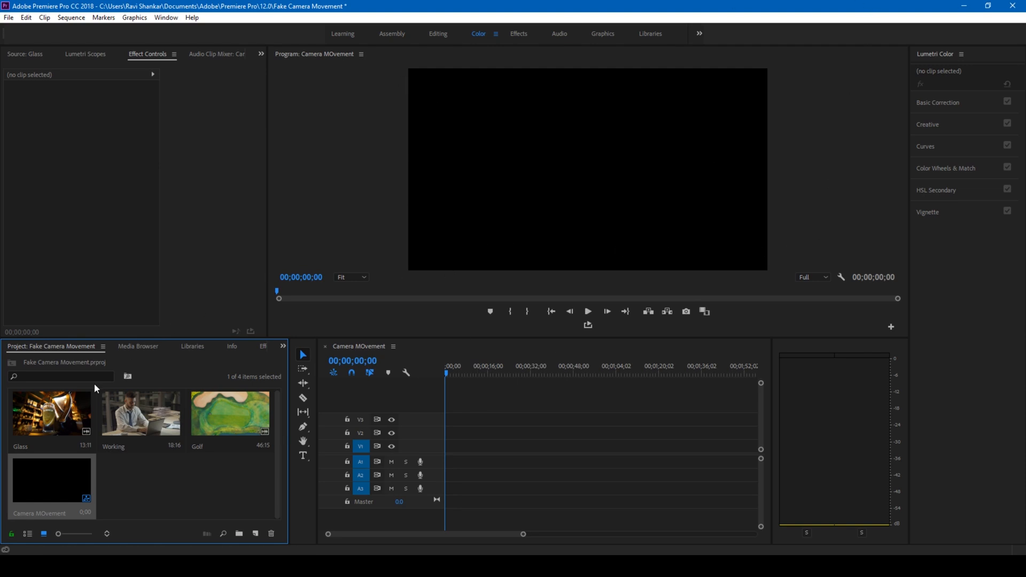
- Place the 4K Glass clip at the sequence start, keep 1080p settings, and set its Scale to 50
{"action": "left_click_drag", "start_coordinate": [52, 413], "coordinate": [451, 436]}
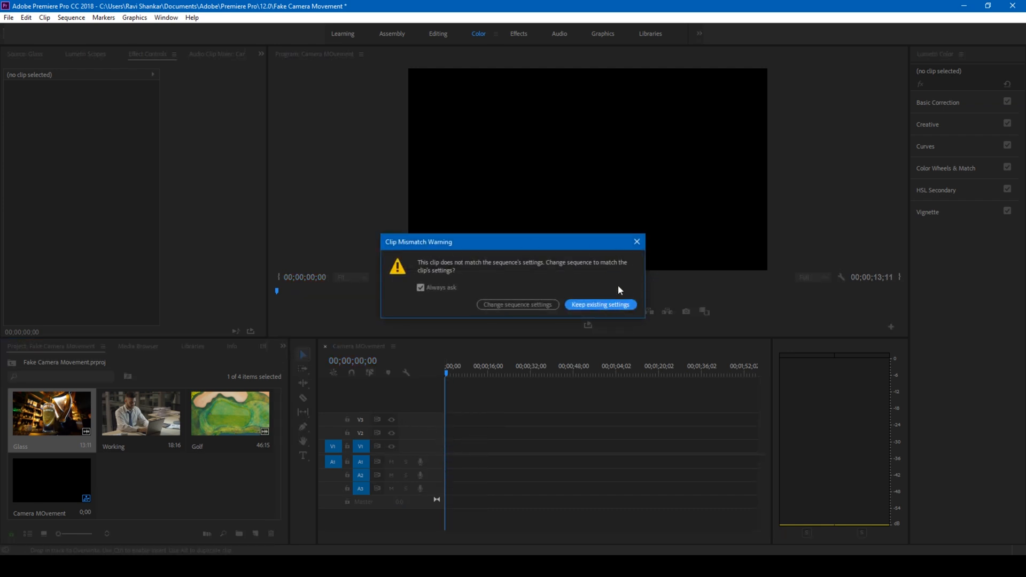
{"action": "left_click", "coordinate": [601, 304]}
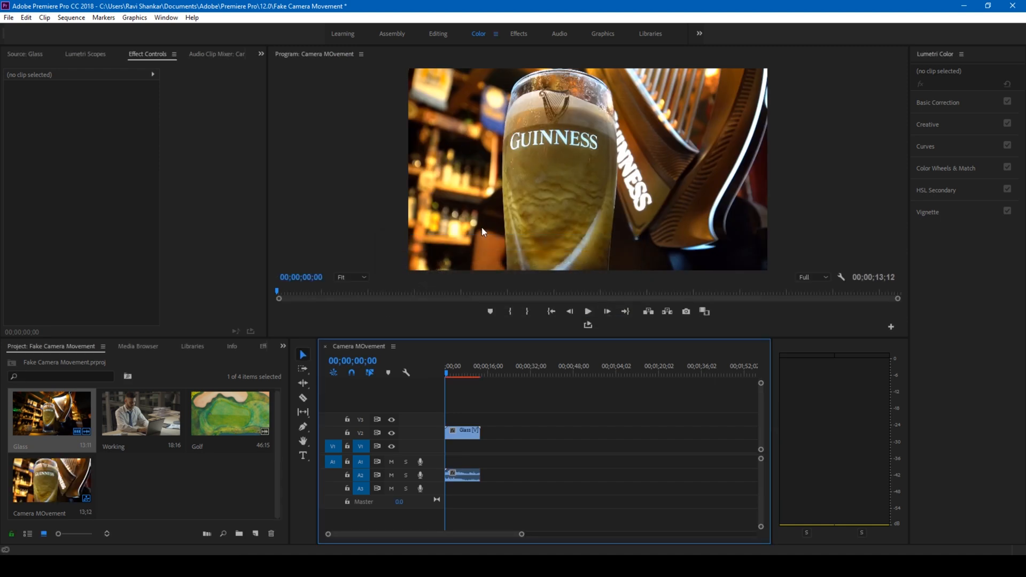
{"action": "right_click", "coordinate": [454, 477]}
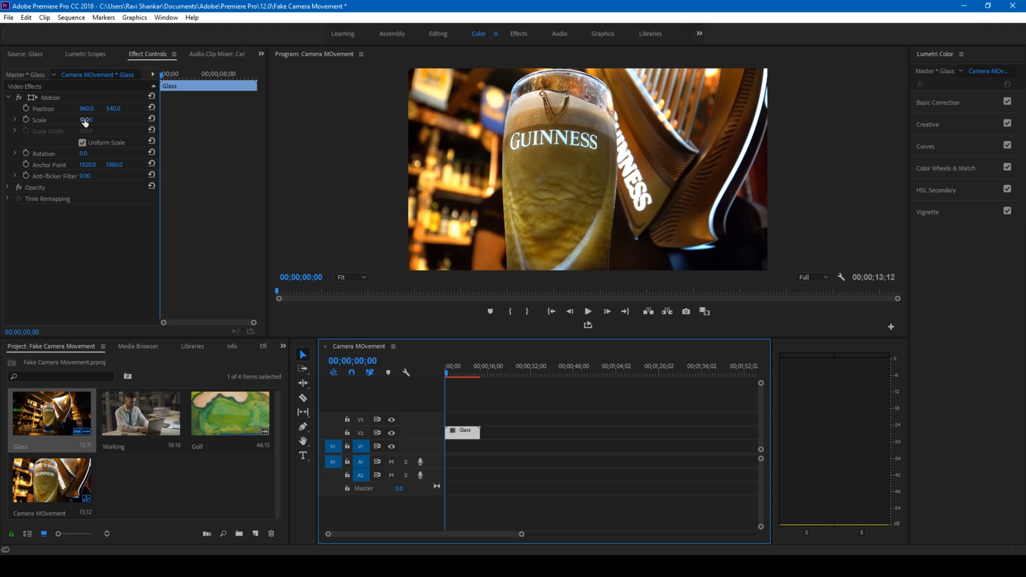
{"action": "double_click", "coordinate": [85, 120]}
{"action": "type", "text": "50"}
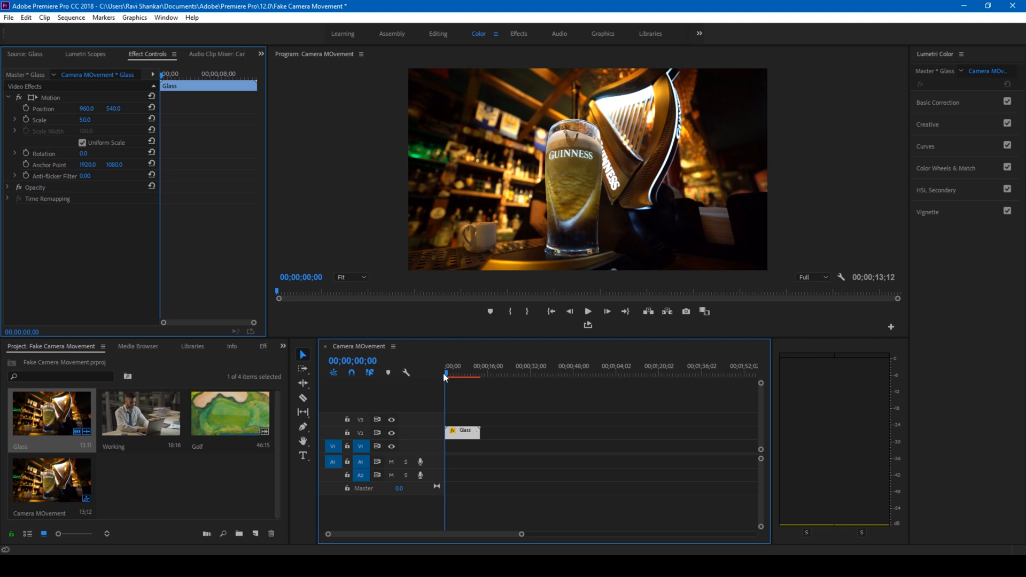
{"action": "mouse_move", "coordinate": [417, 67]}
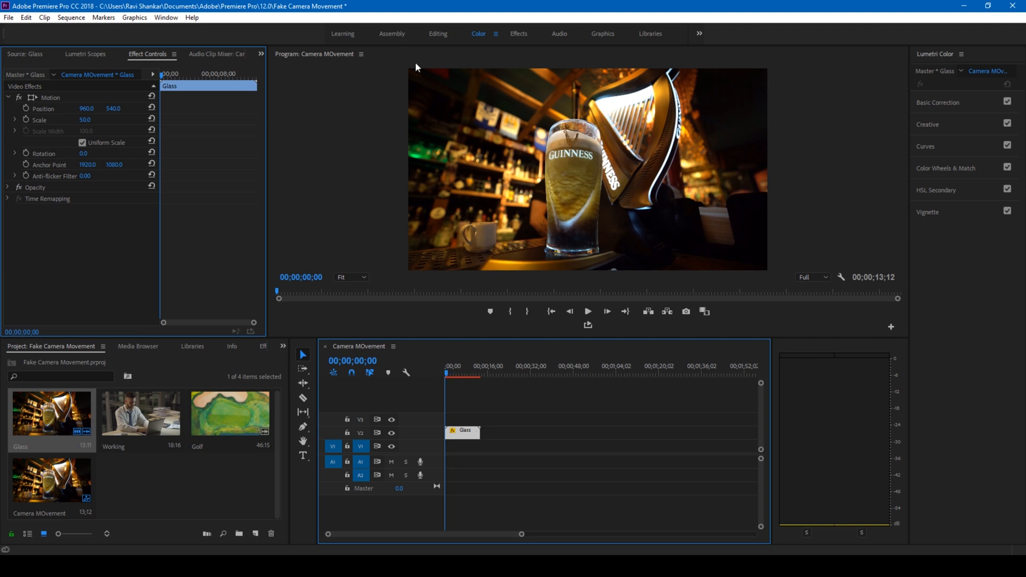
{"action": "mouse_move", "coordinate": [423, 73]}
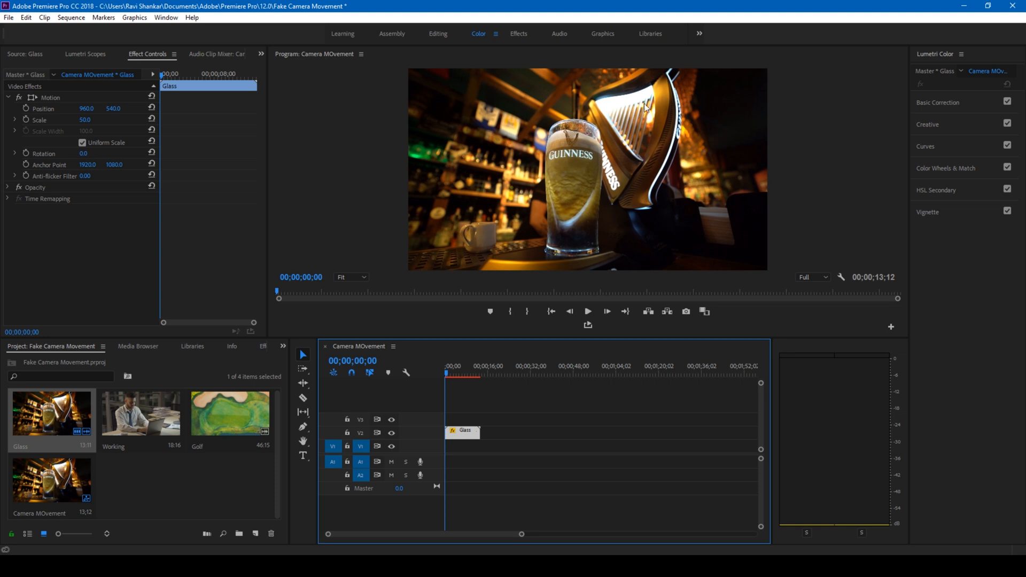
{"action": "mouse_move", "coordinate": [53, 136]}
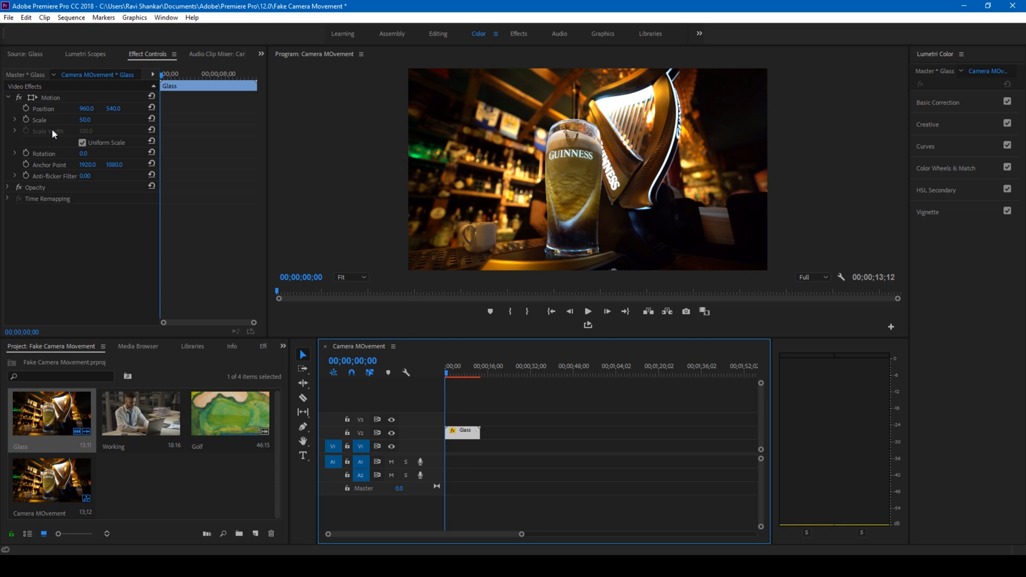
{"action": "mouse_move", "coordinate": [21, 119]}
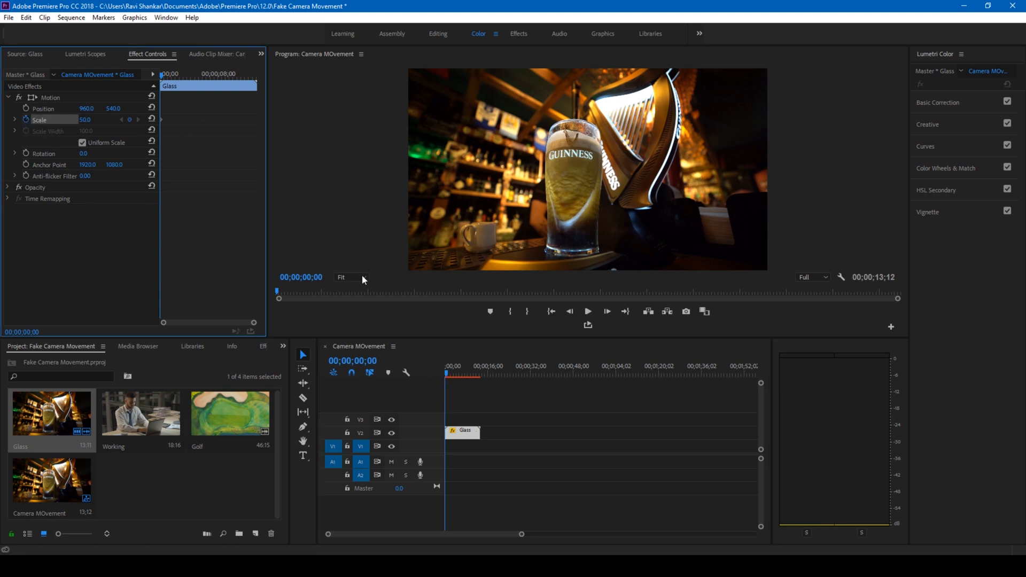
{"action": "mouse_move", "coordinate": [465, 382]}
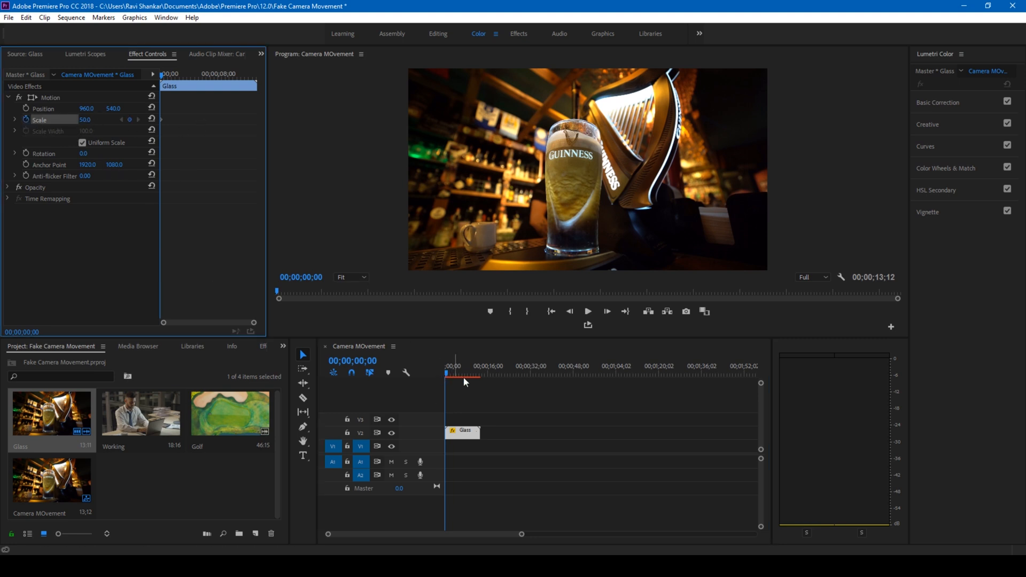
- Keyframe the Glass clip's Scale to end at 70 for a slow push-in zoom
{"action": "left_click_drag", "start_coordinate": [450, 433], "coordinate": [463, 433]}
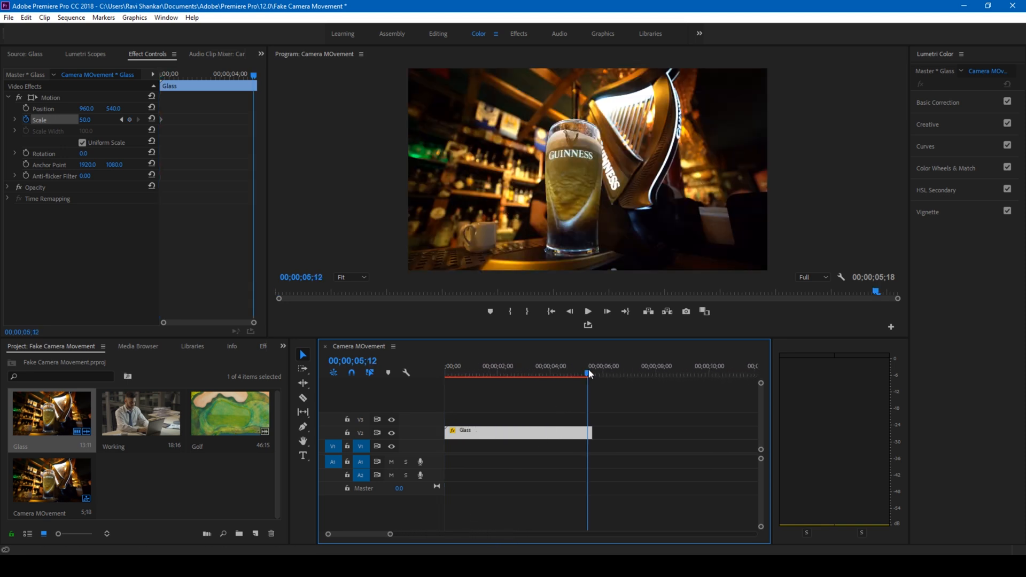
{"action": "left_click", "coordinate": [590, 374]}
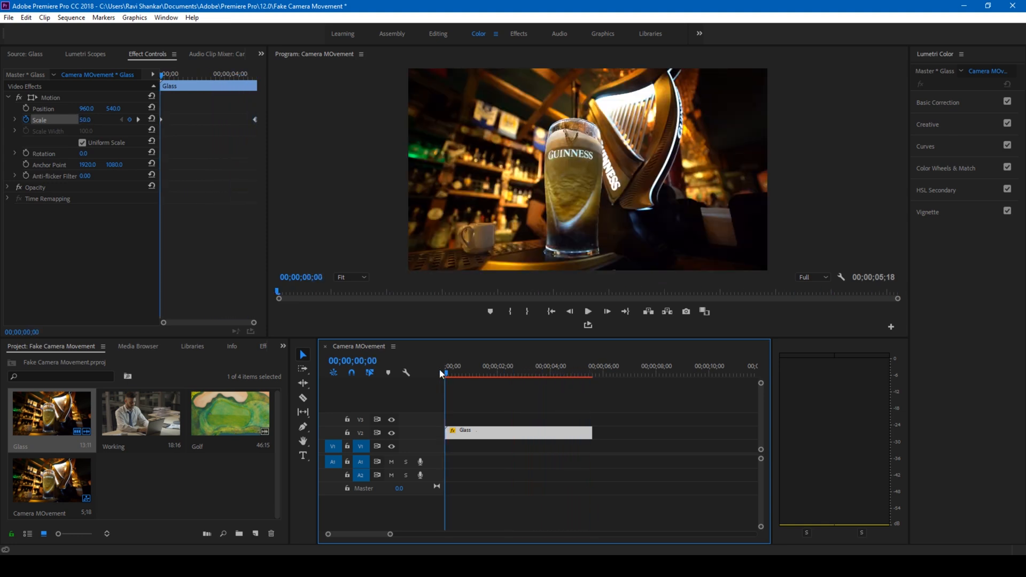
{"action": "left_click", "coordinate": [588, 311]}
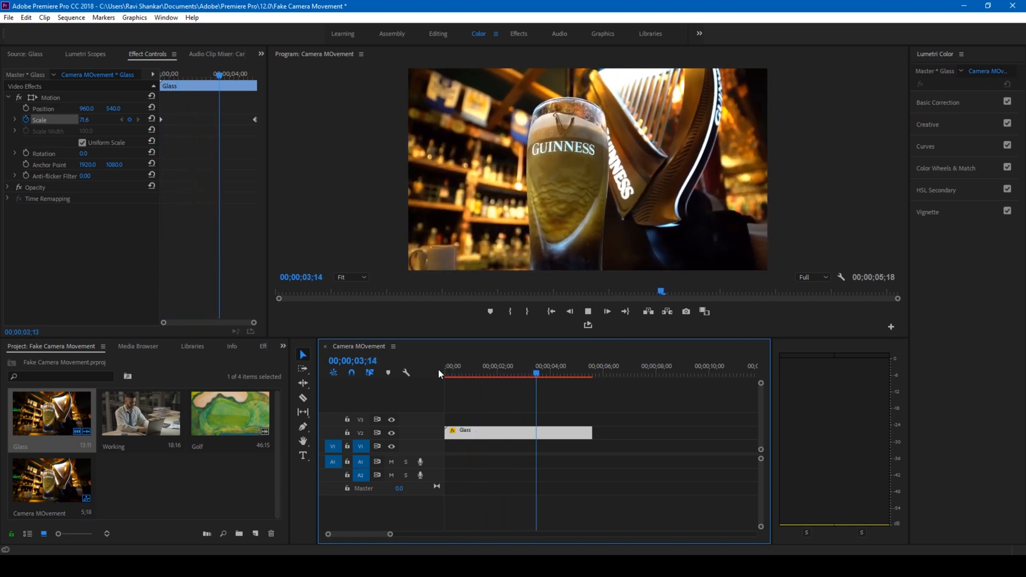
{"action": "left_click", "coordinate": [580, 374]}
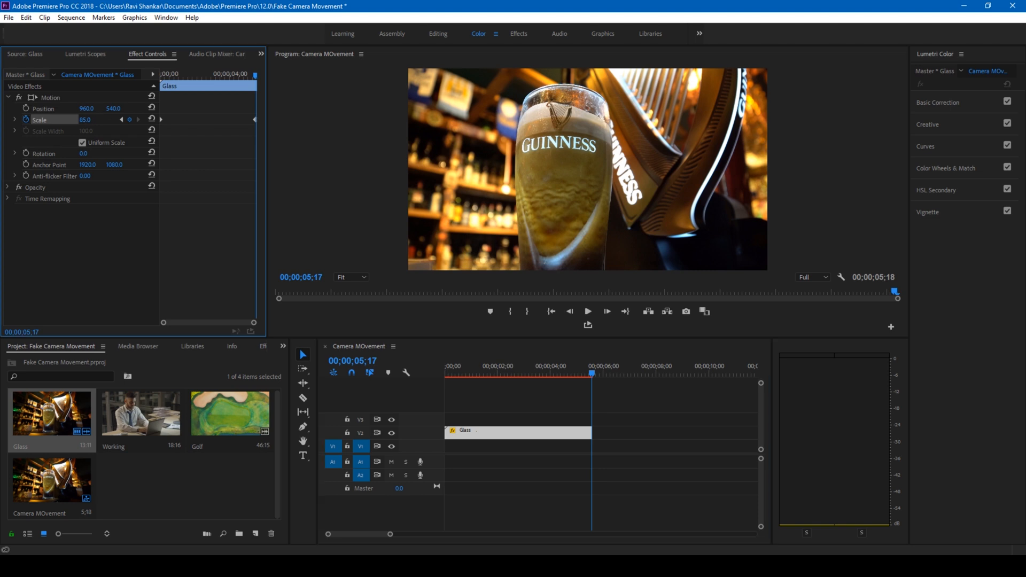
{"action": "double_click", "coordinate": [86, 120]}
{"action": "type", "text": "70"}
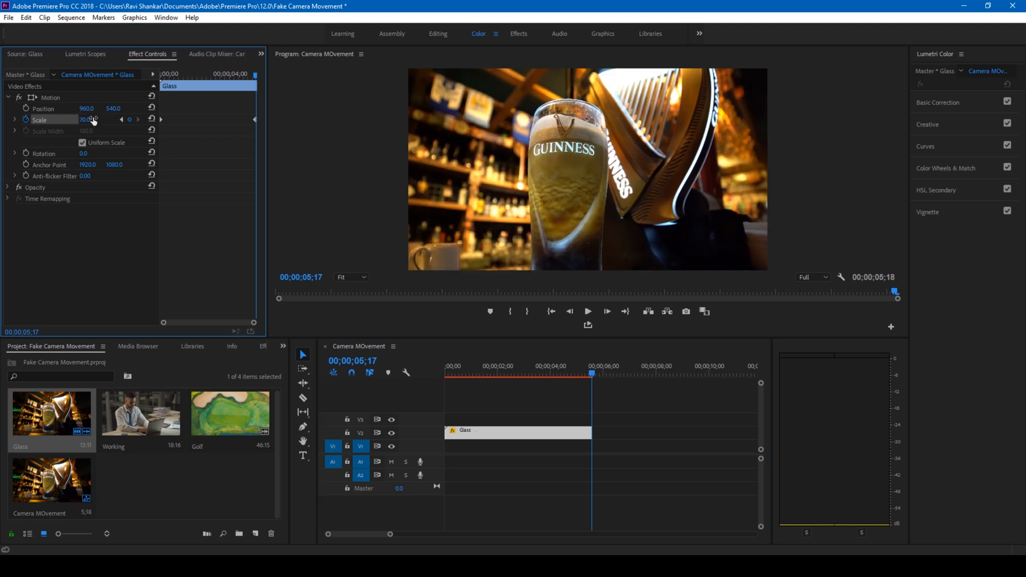
- Replay the Glass clip from its start several times to preview the zoom
{"action": "left_click", "coordinate": [452, 374]}
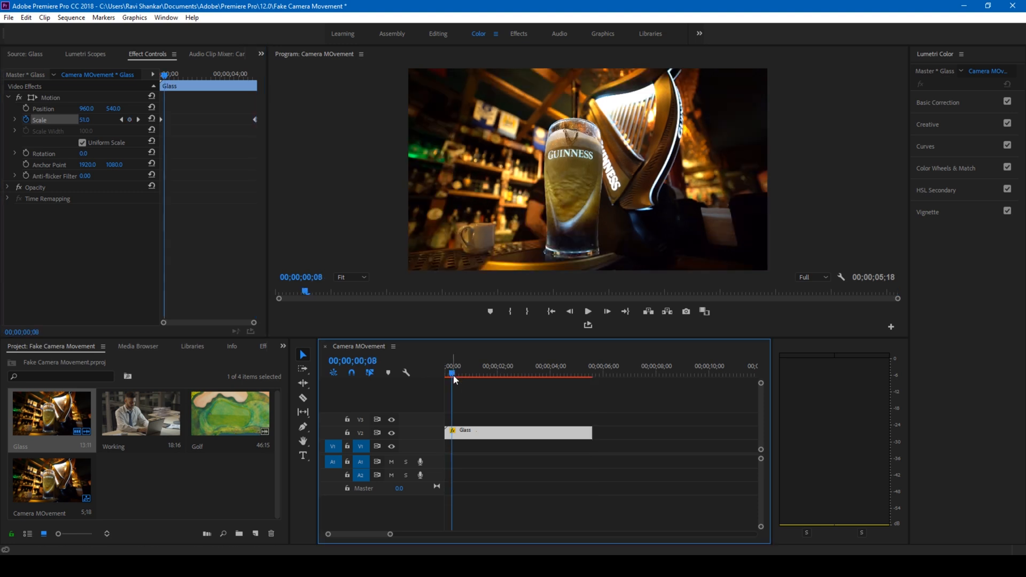
{"action": "left_click", "coordinate": [588, 311]}
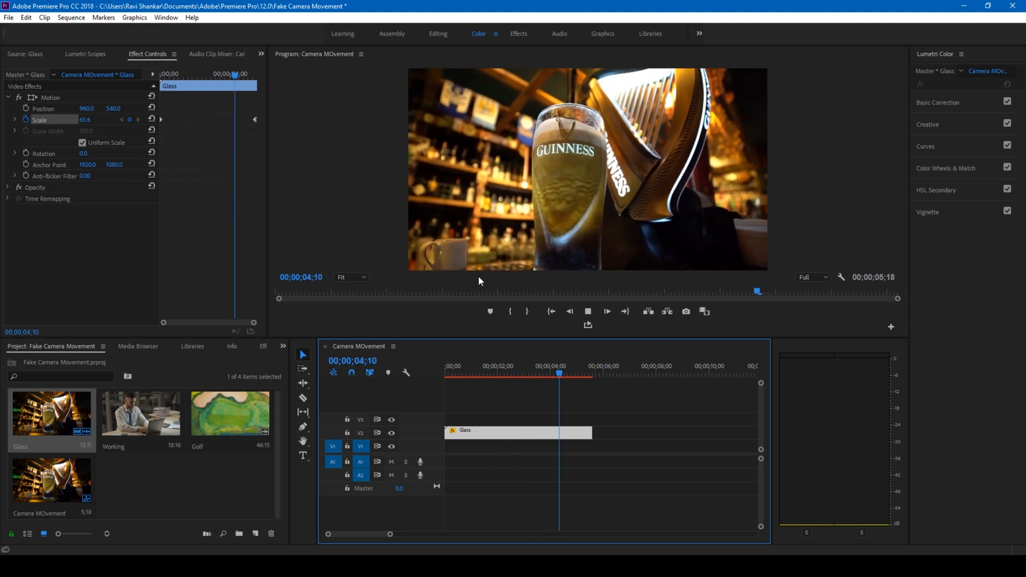
{"action": "left_click", "coordinate": [447, 374]}
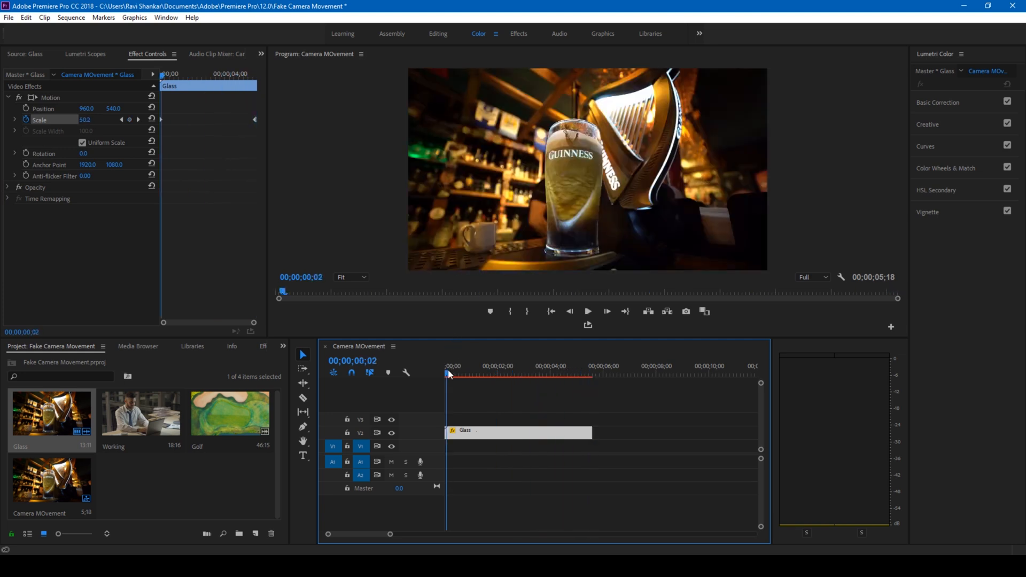
{"action": "left_click", "coordinate": [588, 311]}
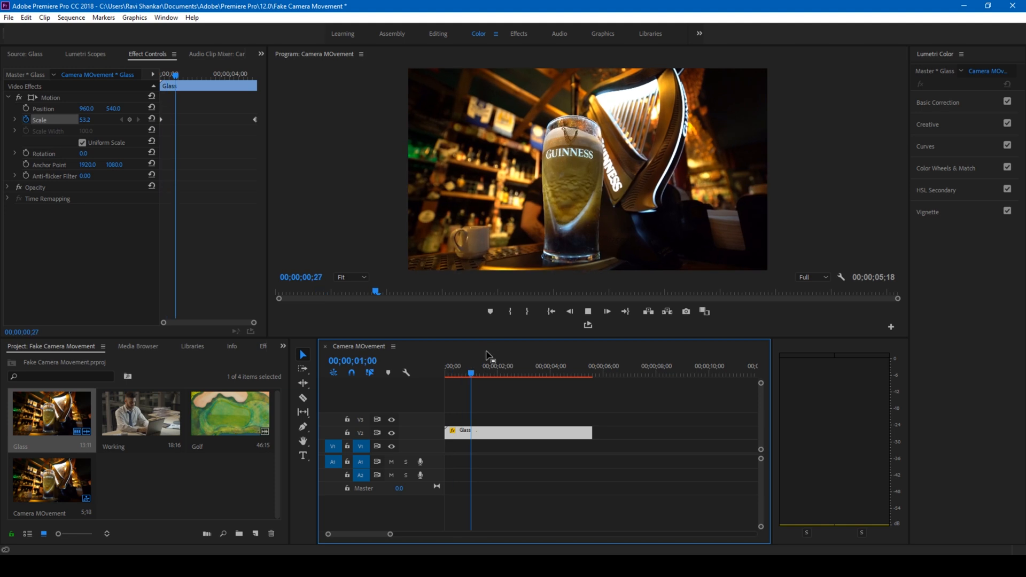
{"action": "left_click", "coordinate": [528, 375]}
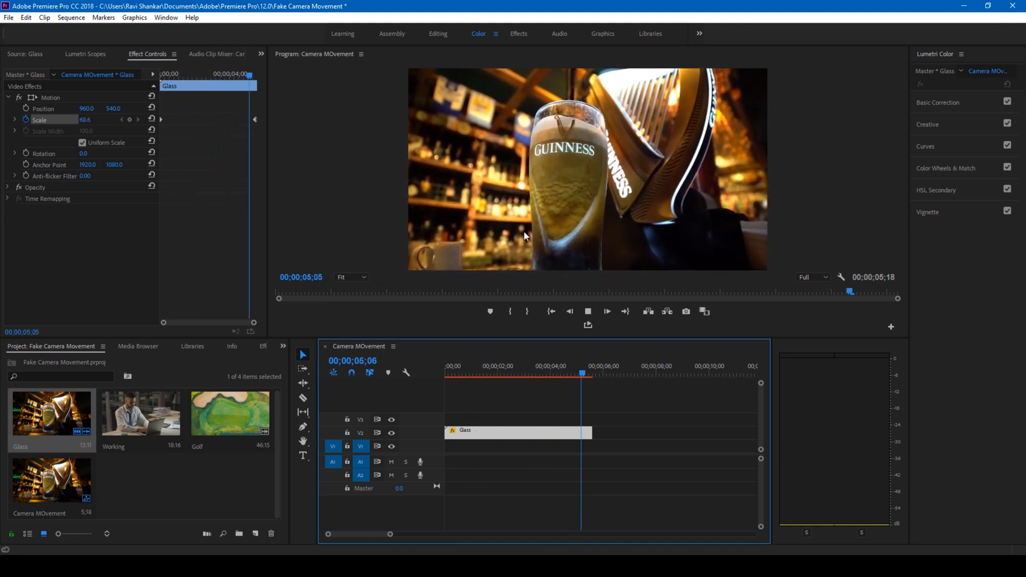
{"action": "left_click", "coordinate": [455, 372]}
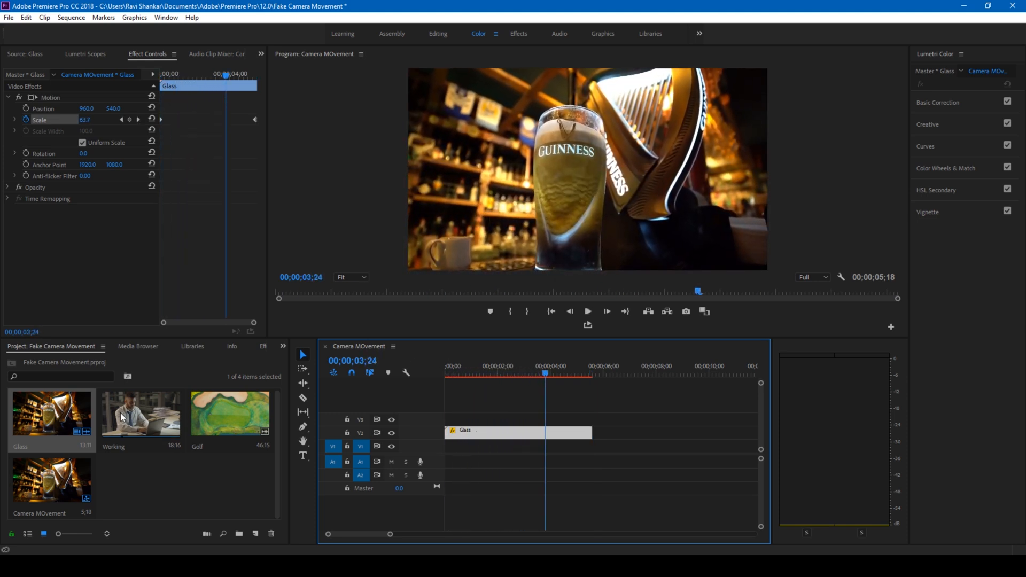
- Place Working after Glass, enable Position keyframing and reframe the shot at Scale 71
{"action": "left_click_drag", "start_coordinate": [140, 412], "coordinate": [674, 434]}
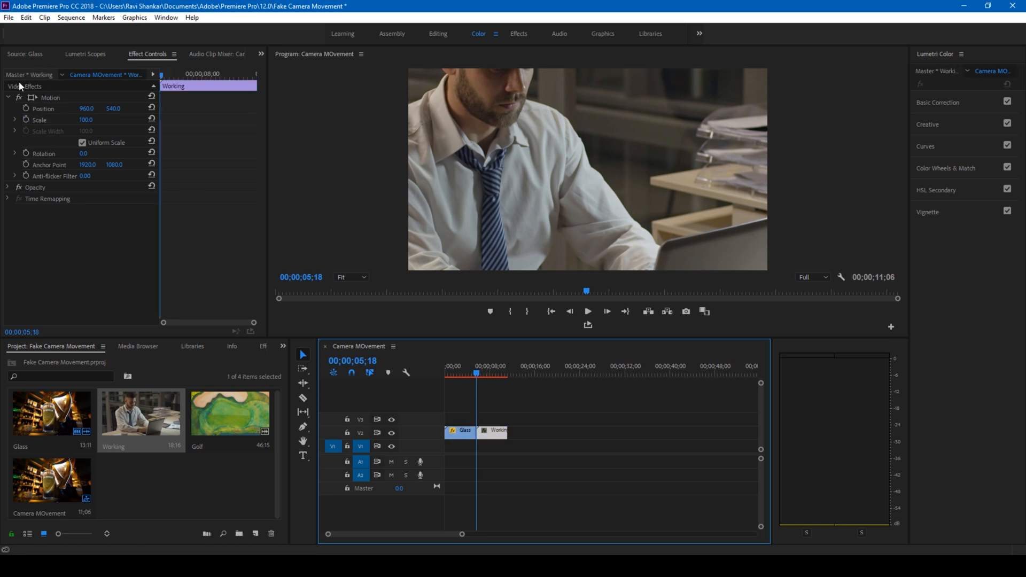
{"action": "mouse_move", "coordinate": [58, 118]}
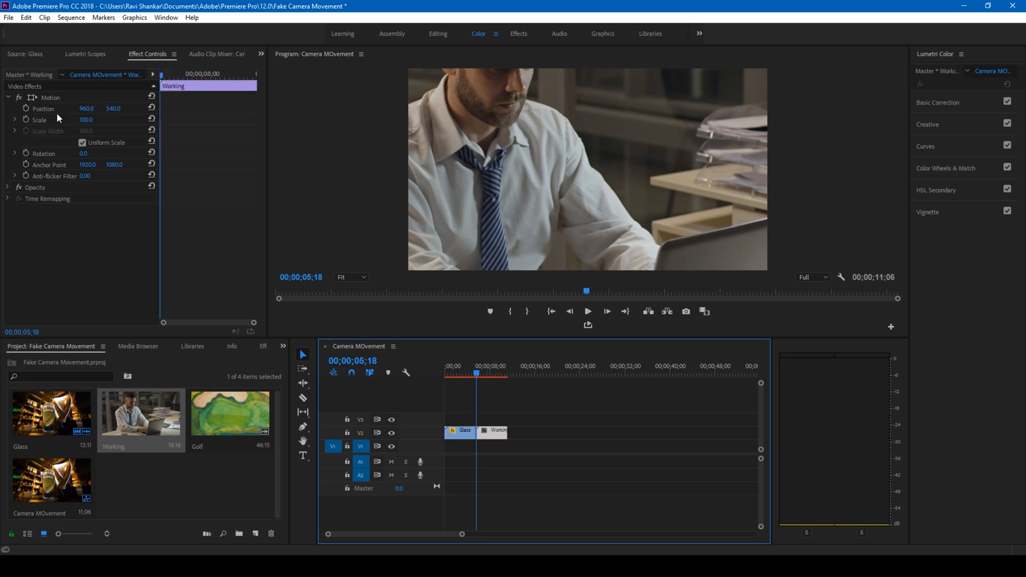
{"action": "mouse_move", "coordinate": [24, 123]}
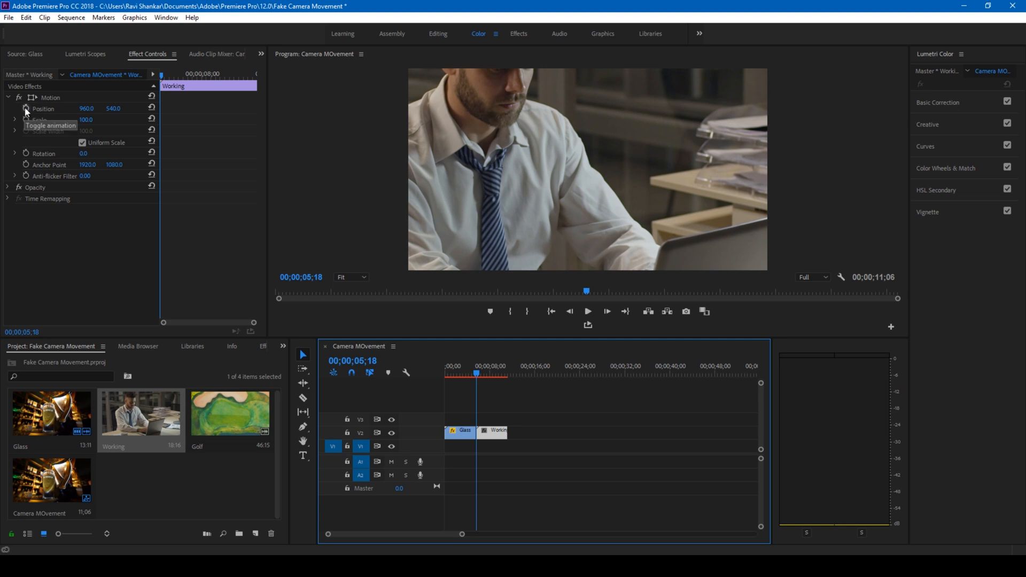
{"action": "left_click", "coordinate": [28, 109]}
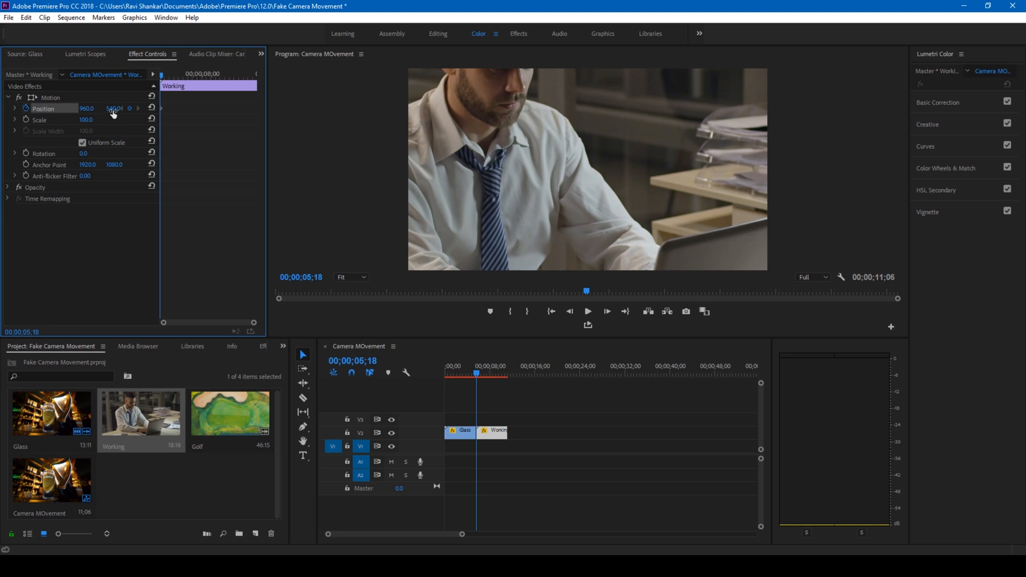
{"action": "left_click_drag", "start_coordinate": [112, 108], "coordinate": [112, 112]}
{"action": "type", "text": "876"}
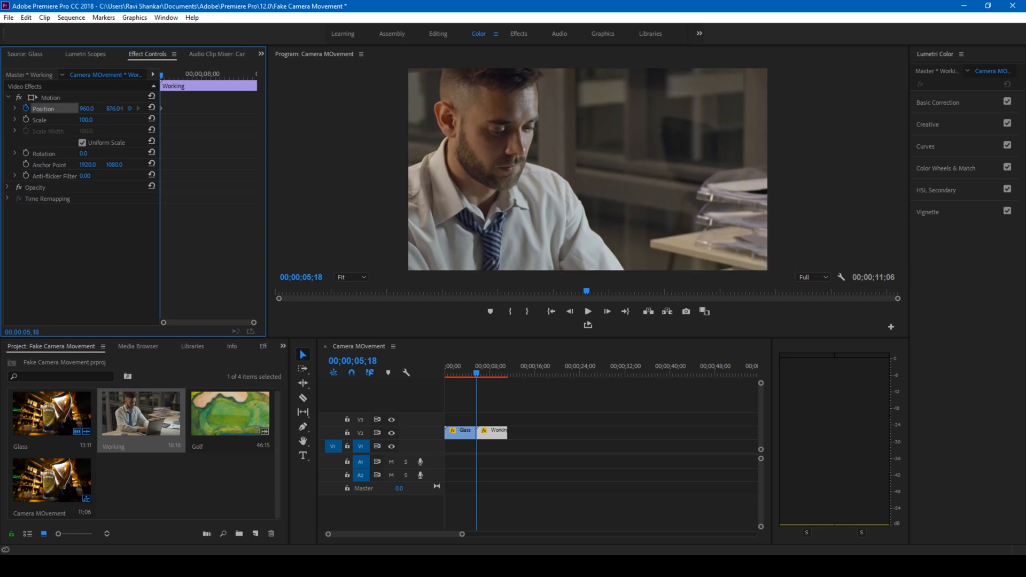
{"action": "left_click_drag", "start_coordinate": [86, 120], "coordinate": [85, 120]}
{"action": "type", "text": "71"}
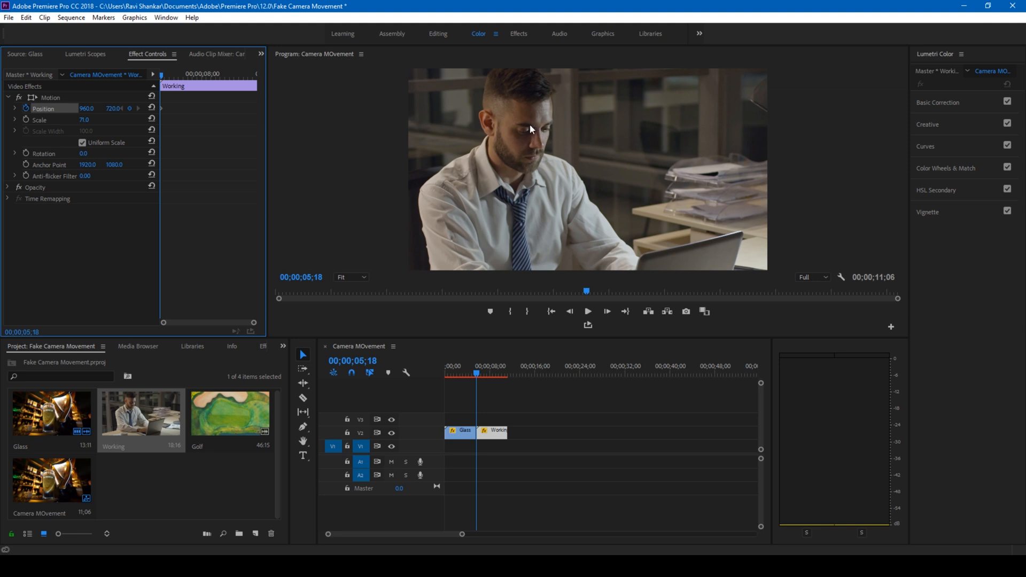
{"action": "mouse_move", "coordinate": [539, 138]}
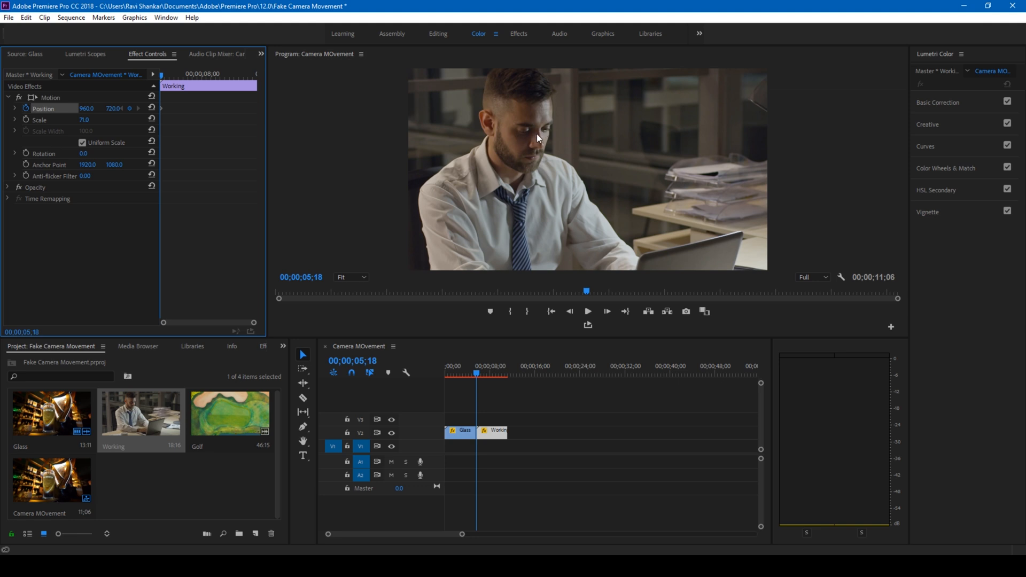
{"action": "mouse_move", "coordinate": [669, 140]}
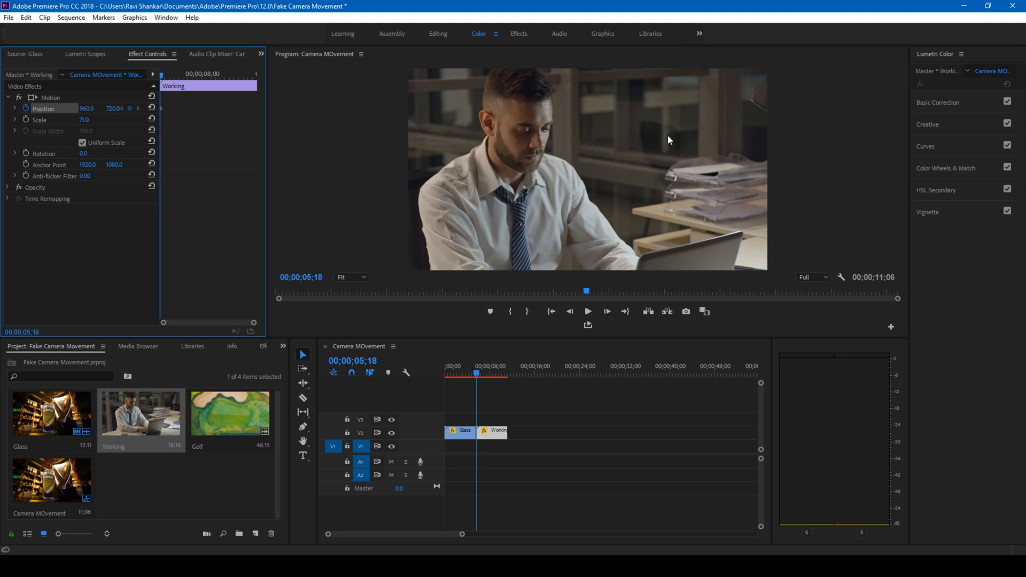
{"action": "mouse_move", "coordinate": [458, 372]}
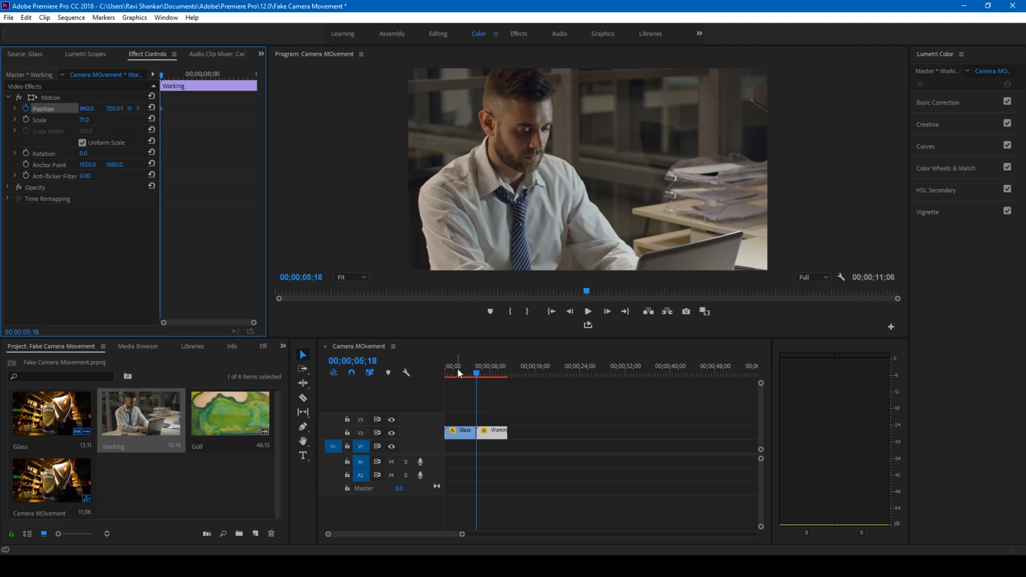
- At the clip's end slide Position X to about 1174 for a fake pan and preview it
{"action": "left_click", "coordinate": [505, 374]}
{"action": "type", "text": "1011"}
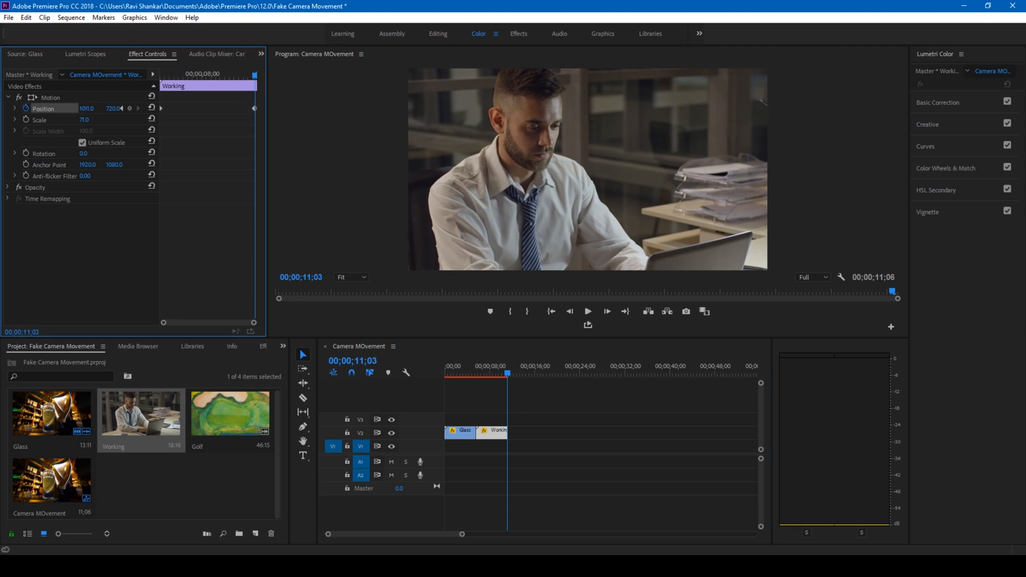
{"action": "left_click_drag", "start_coordinate": [87, 108], "coordinate": [105, 108]}
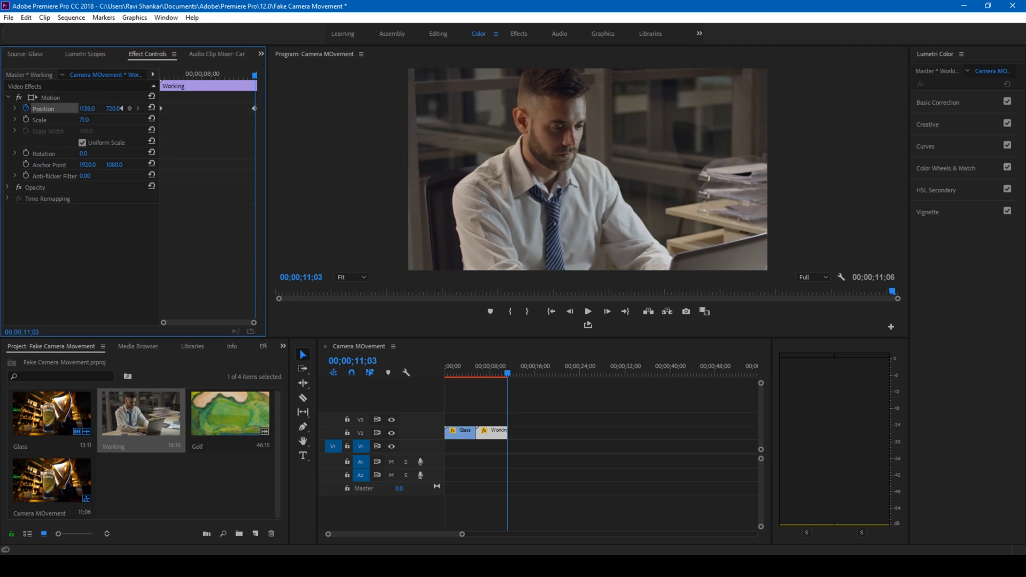
{"action": "left_click_drag", "start_coordinate": [87, 108], "coordinate": [102, 107]}
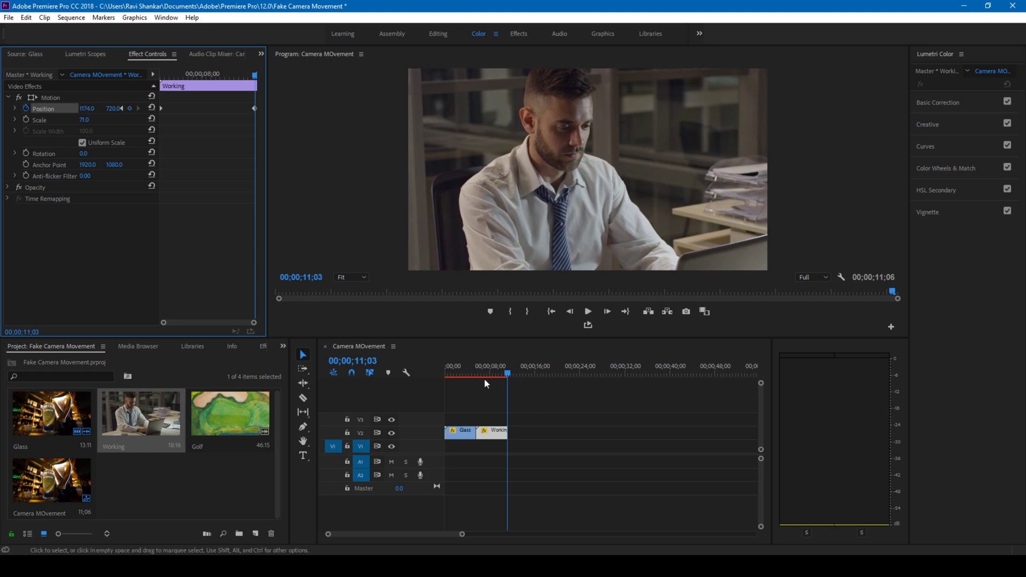
{"action": "left_click", "coordinate": [588, 311]}
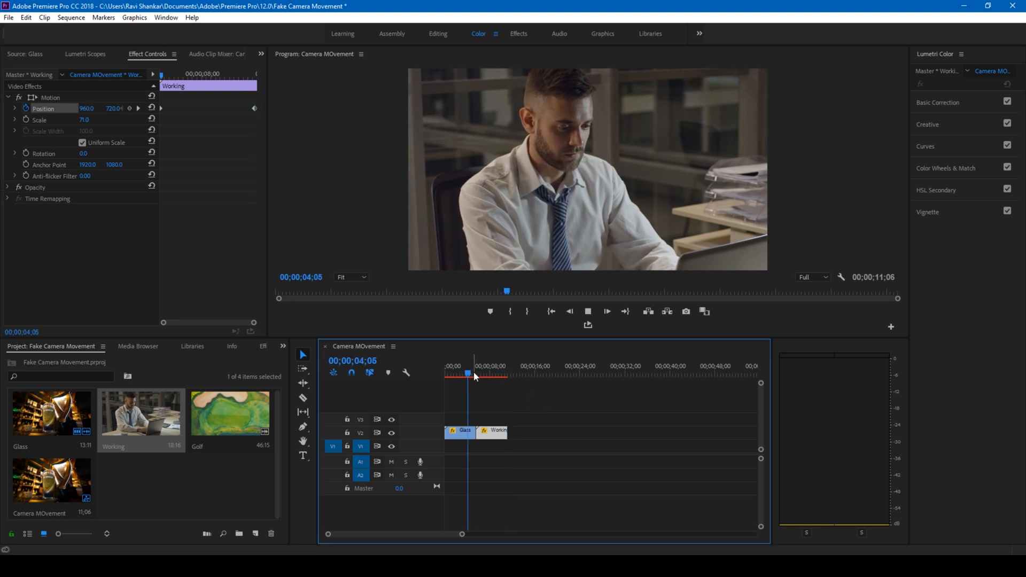
{"action": "left_click", "coordinate": [475, 375]}
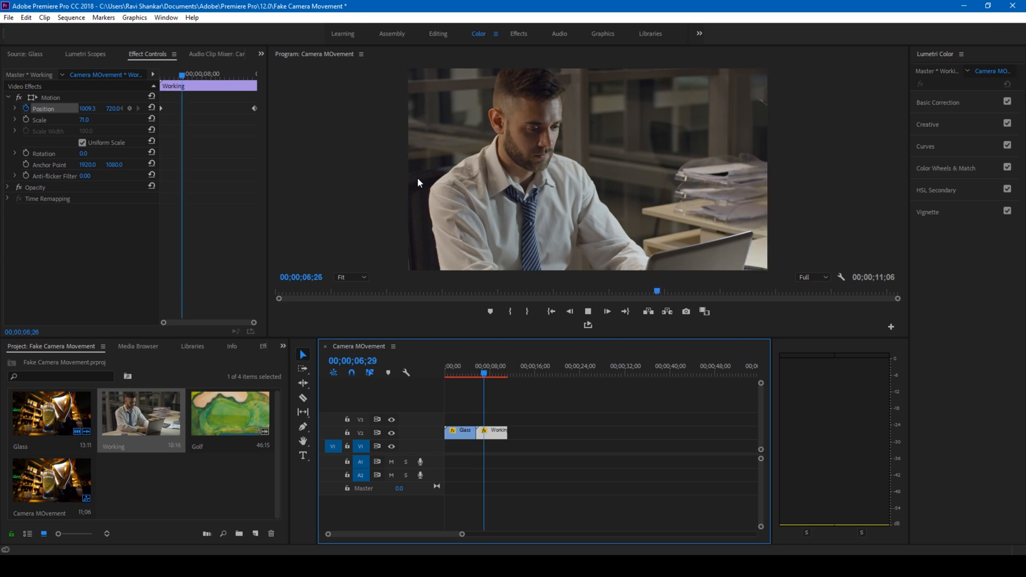
{"action": "left_click", "coordinate": [488, 374]}
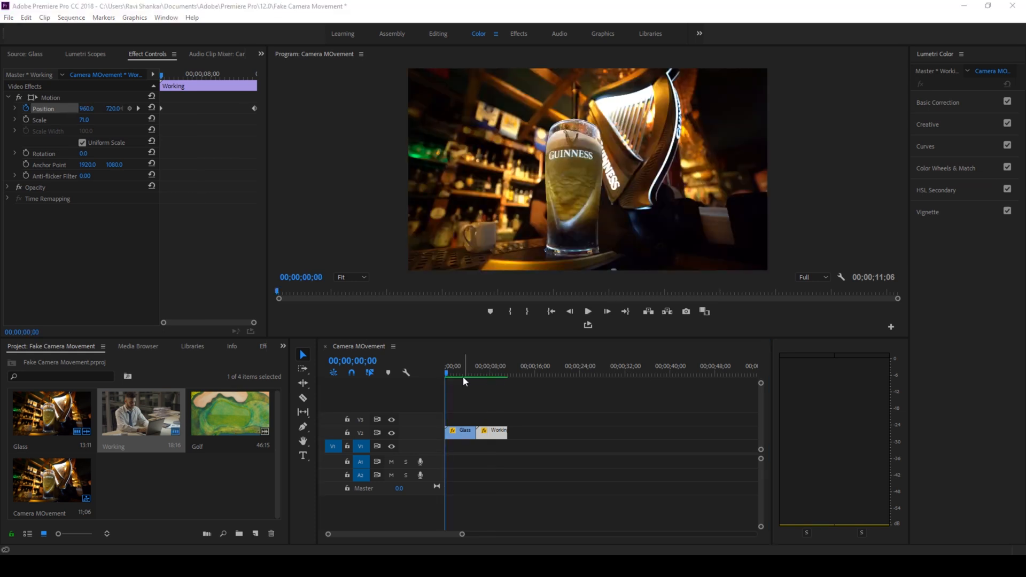
- Play through the sequence to review the pan, then place the Golf clip after Working
{"action": "left_click", "coordinate": [588, 311]}
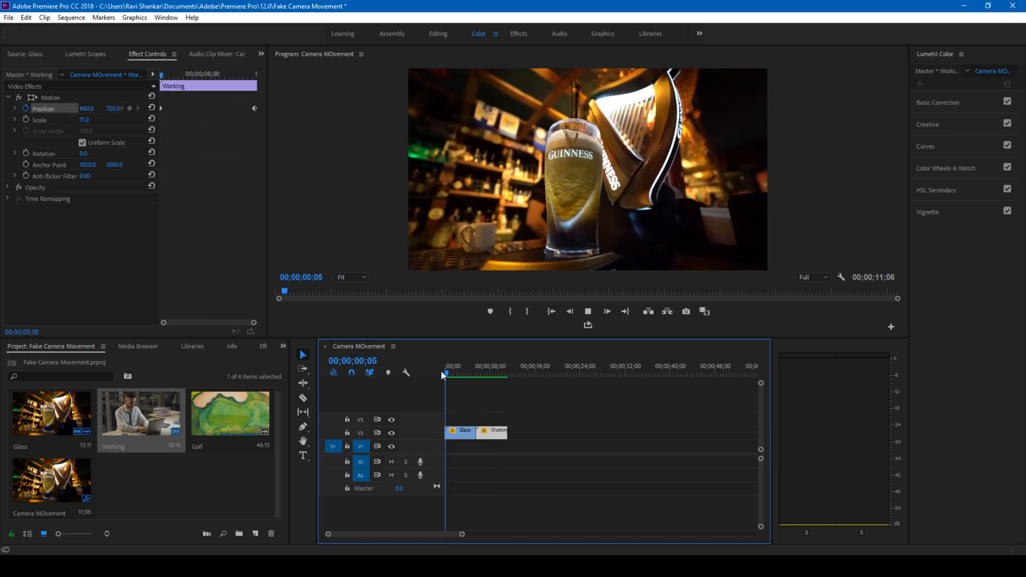
{"action": "left_click", "coordinate": [455, 375]}
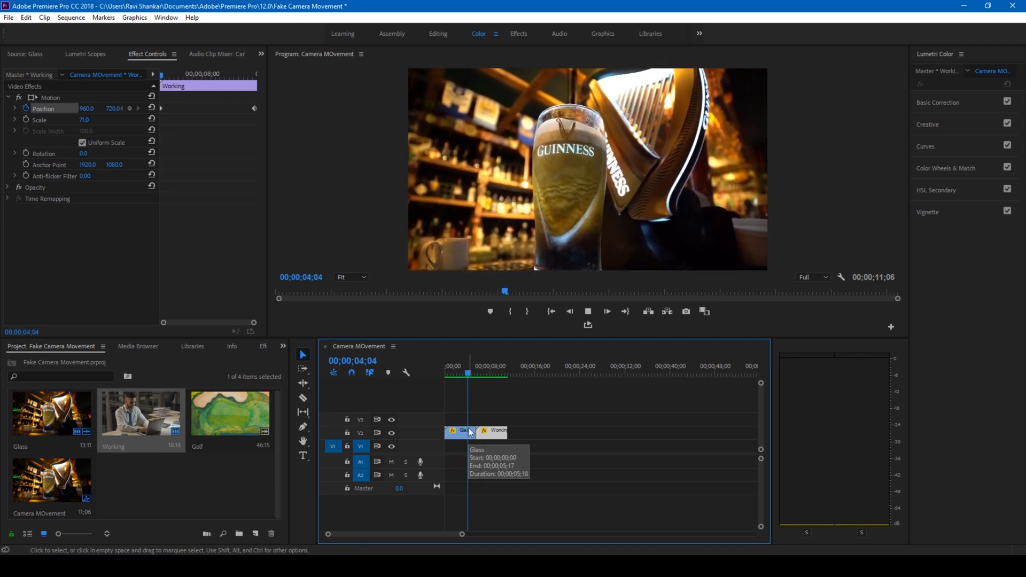
{"action": "left_click", "coordinate": [477, 375]}
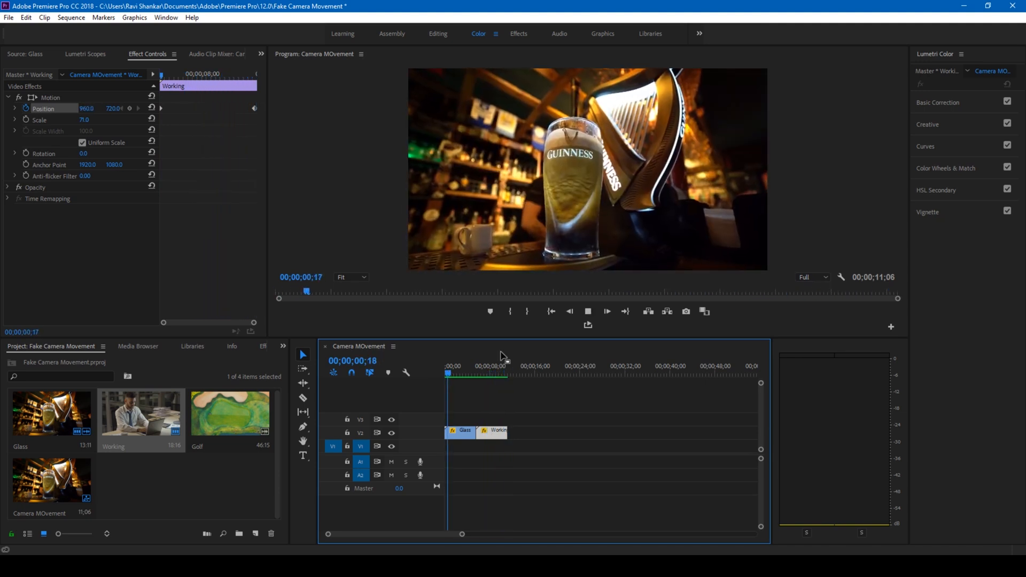
{"action": "left_click", "coordinate": [457, 374]}
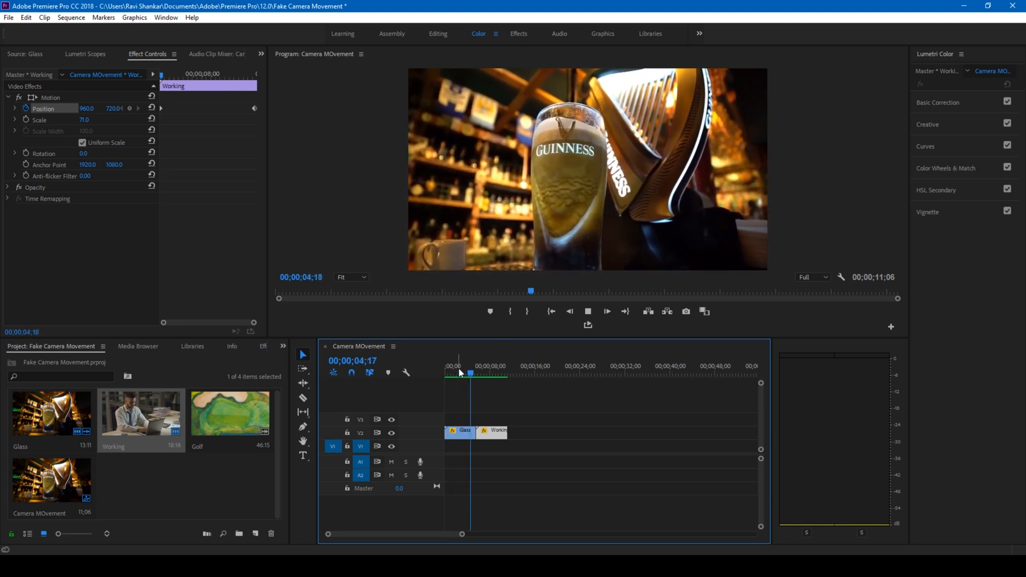
{"action": "left_click", "coordinate": [481, 372]}
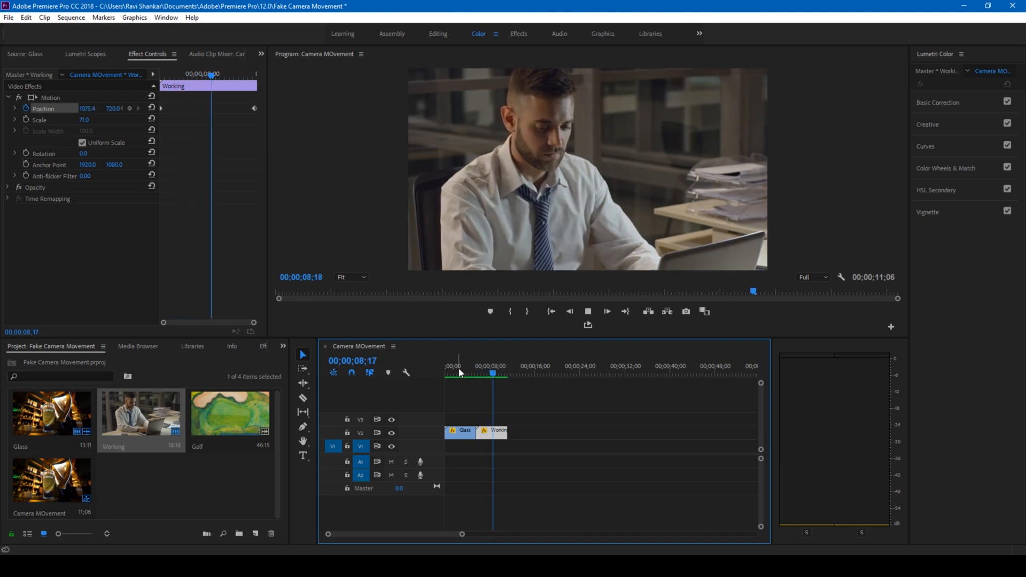
{"action": "left_click", "coordinate": [488, 374]}
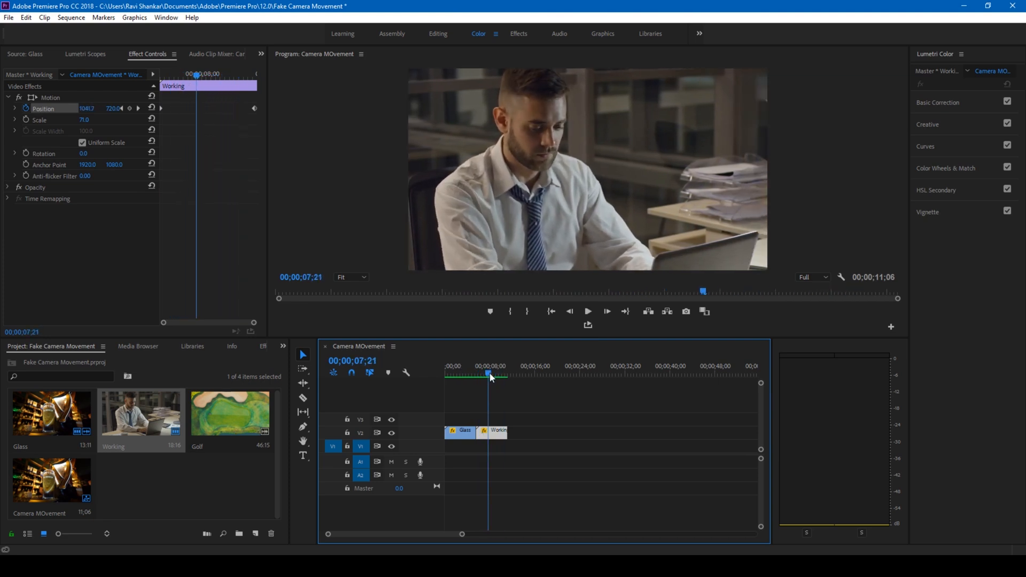
{"action": "left_click", "coordinate": [588, 312]}
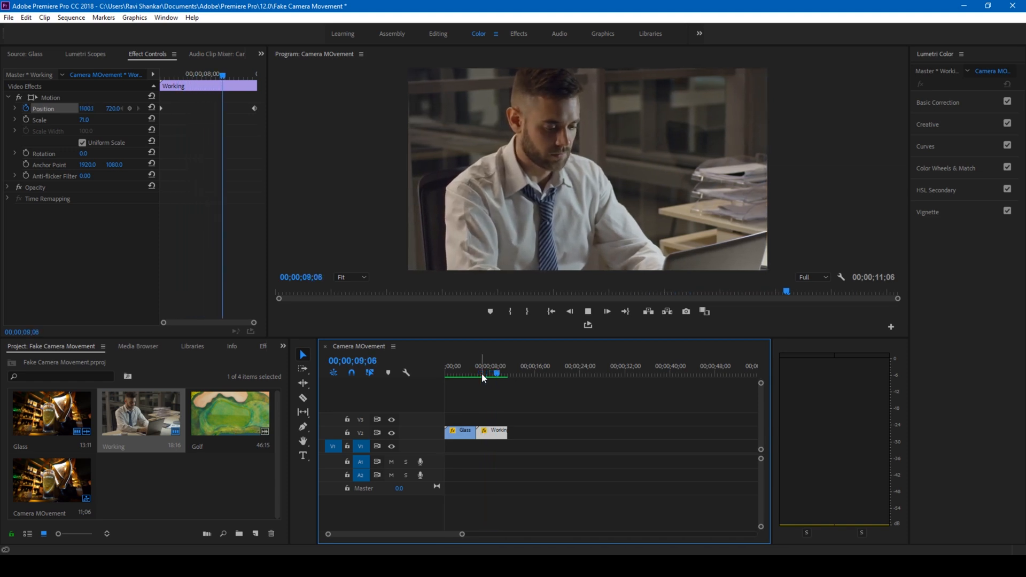
{"action": "left_click_drag", "start_coordinate": [496, 376], "coordinate": [482, 377]}
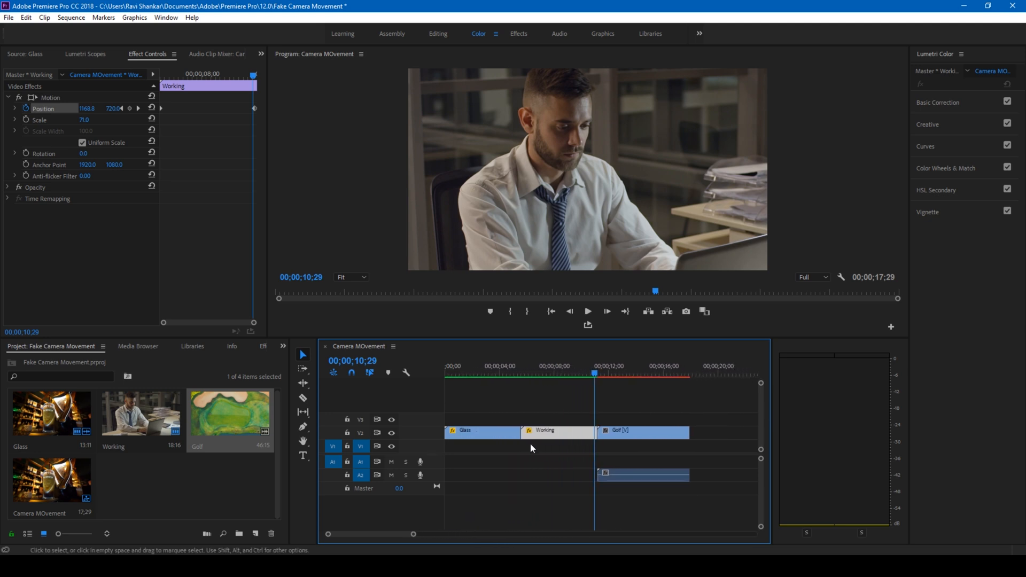
- Select the Golf clip at its first frame to edit its motion settings
{"action": "left_click", "coordinate": [599, 375]}
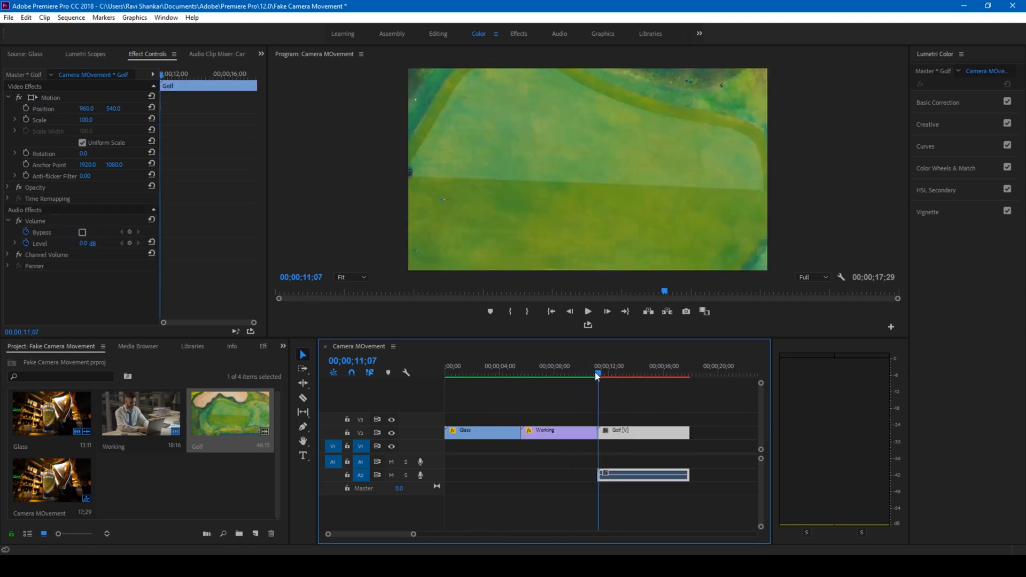
{"action": "left_click", "coordinate": [655, 375]}
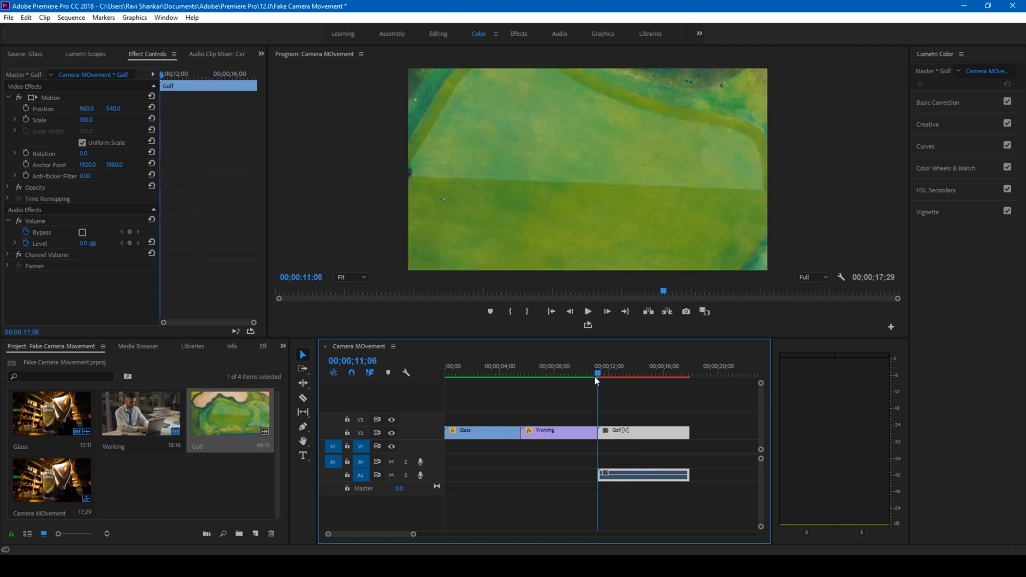
{"action": "mouse_move", "coordinate": [660, 83]}
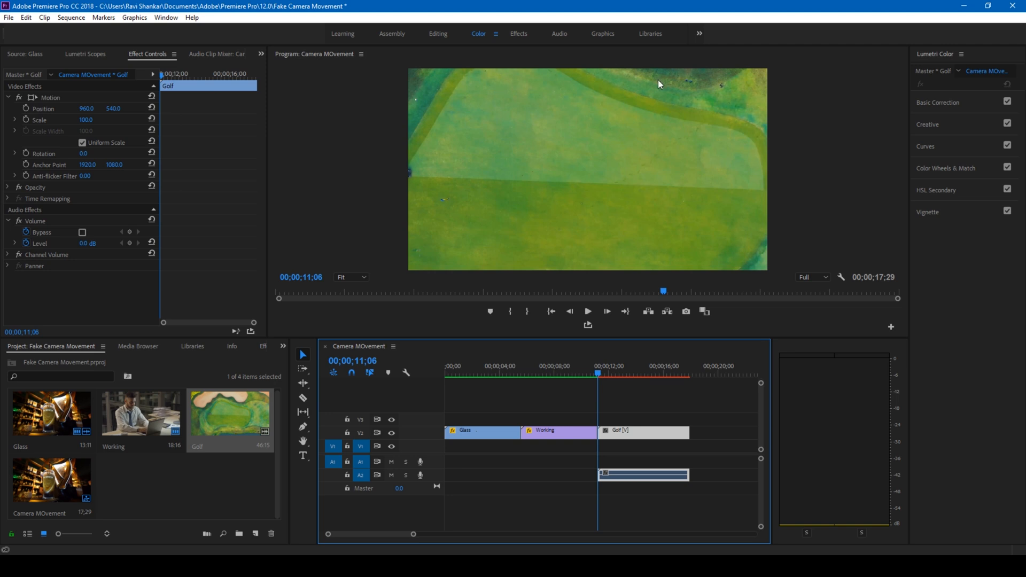
{"action": "mouse_move", "coordinate": [481, 137]}
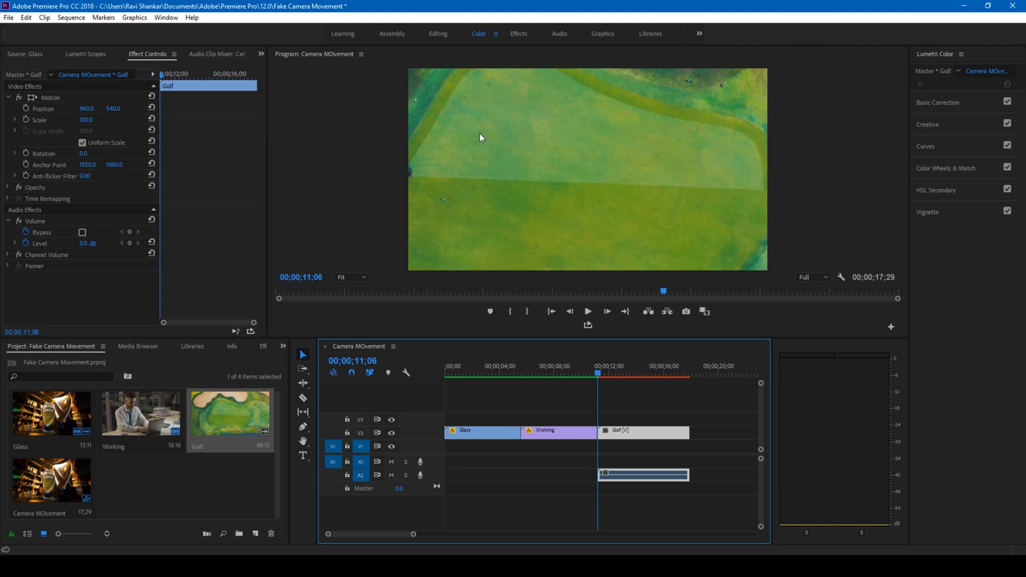
{"action": "mouse_move", "coordinate": [472, 148]}
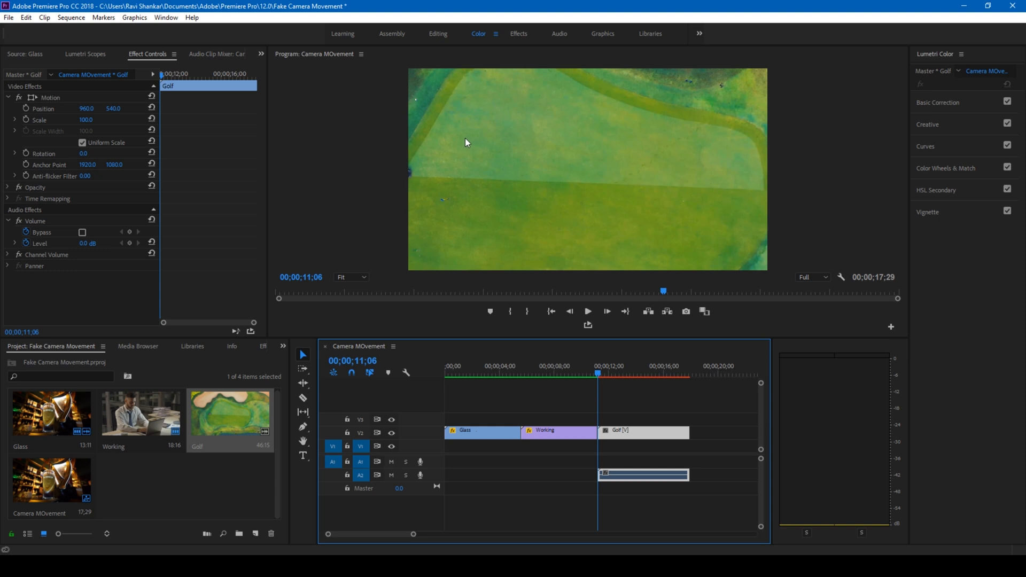
{"action": "mouse_move", "coordinate": [531, 268]}
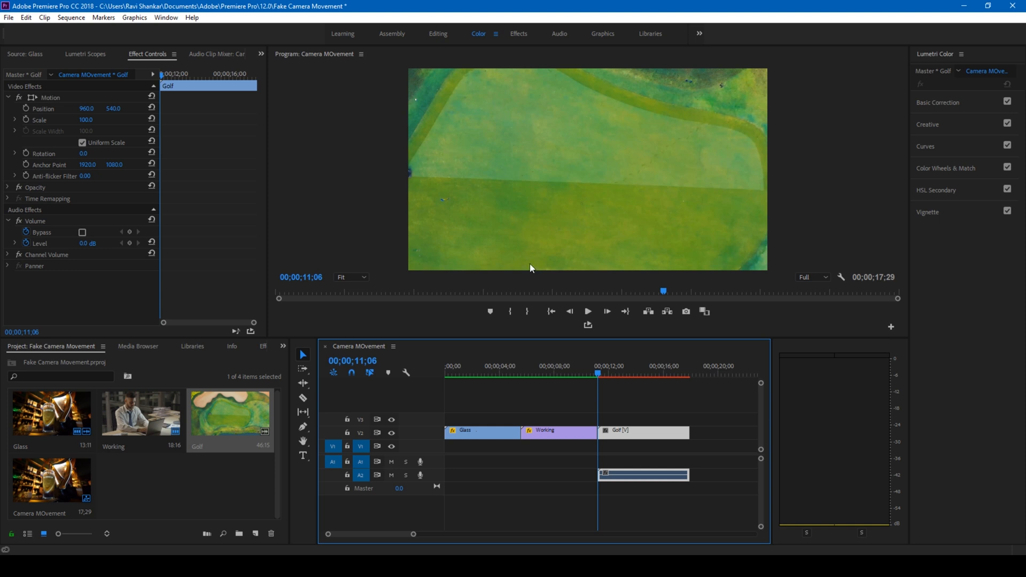
{"action": "mouse_move", "coordinate": [20, 163]}
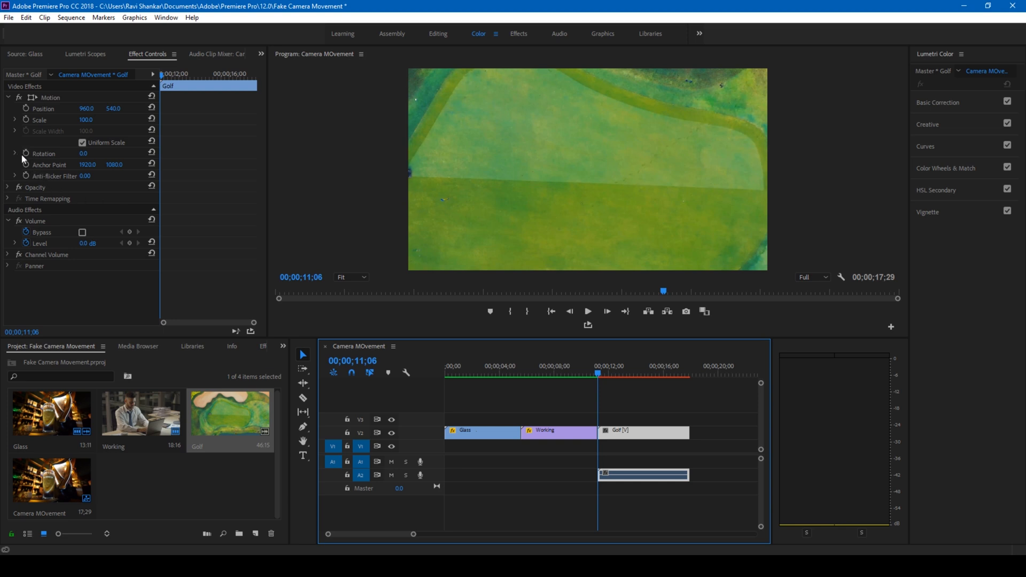
{"action": "mouse_move", "coordinate": [26, 153]}
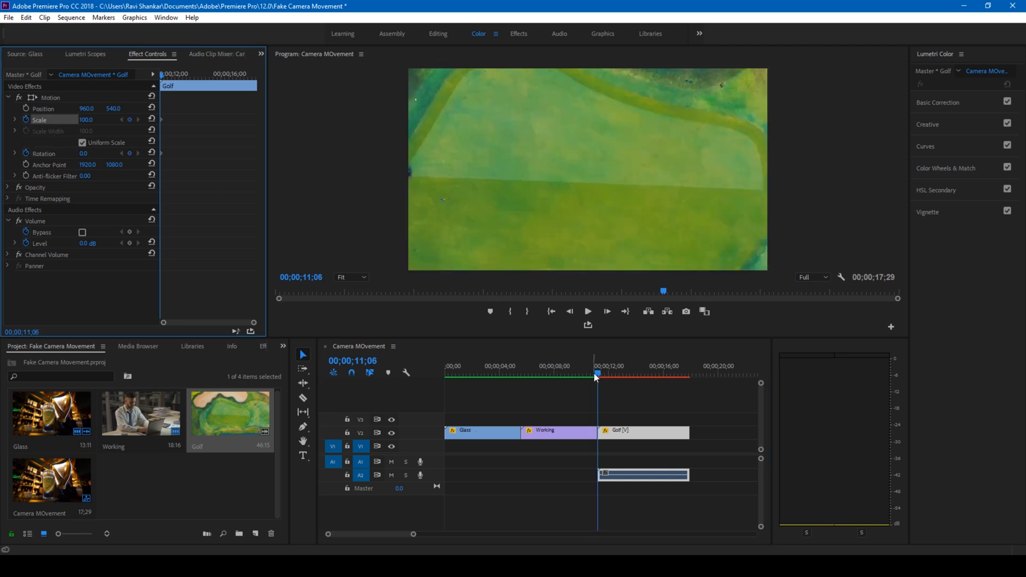
- Keyframe Golf's Rotation to about 45 and Scale to 145 at its end, then play back the rotating zoom
{"action": "left_click", "coordinate": [675, 376]}
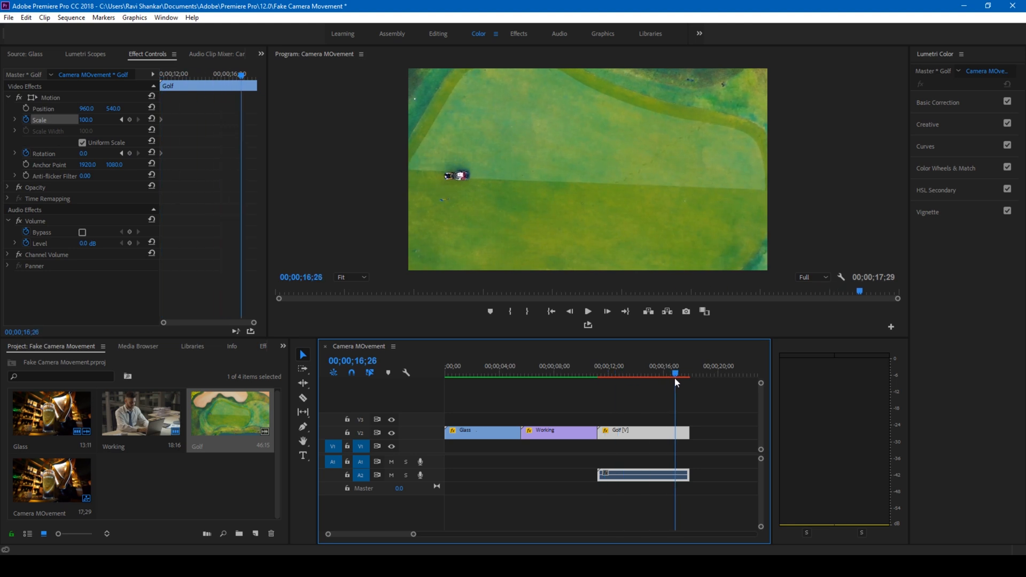
{"action": "left_click_drag", "start_coordinate": [675, 374], "coordinate": [688, 379]}
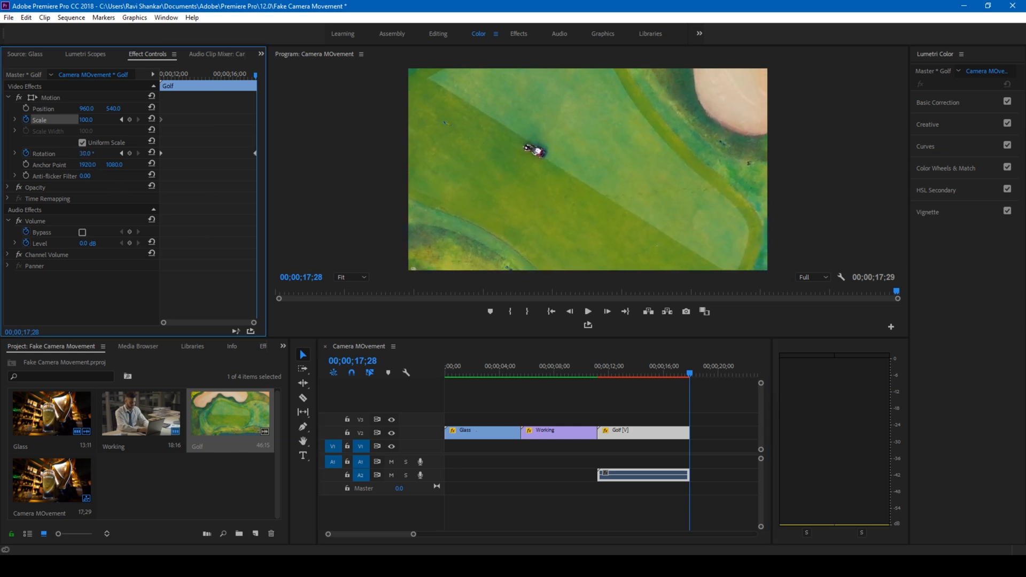
{"action": "type", "text": "43.0"}
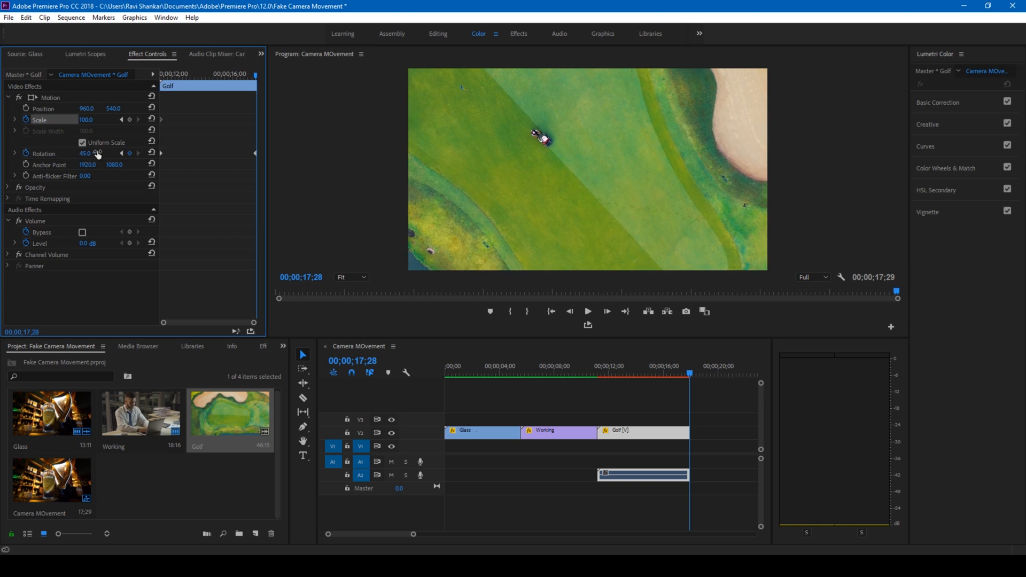
{"action": "left_click_drag", "start_coordinate": [86, 119], "coordinate": [98, 119]}
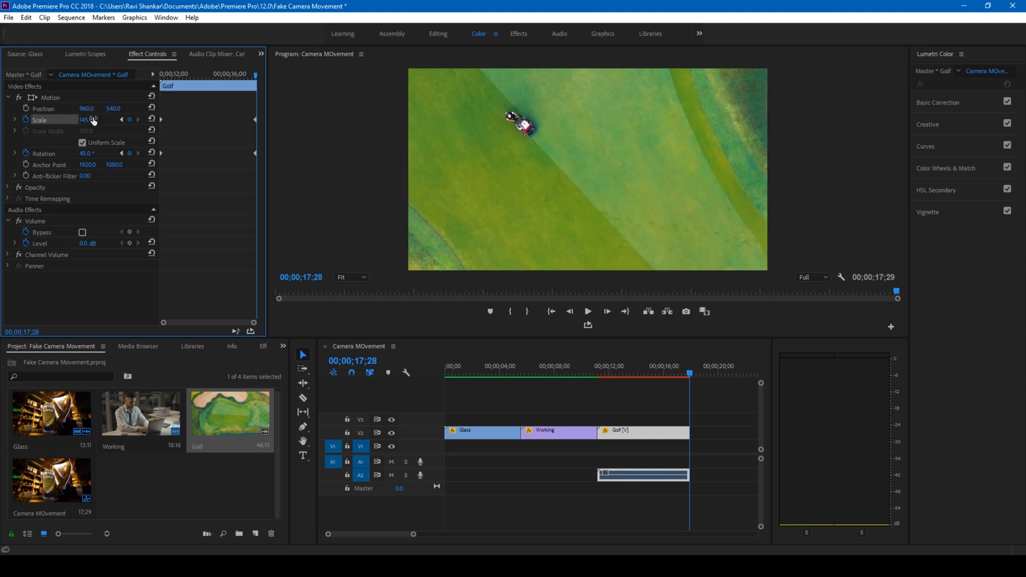
{"action": "left_click", "coordinate": [598, 374]}
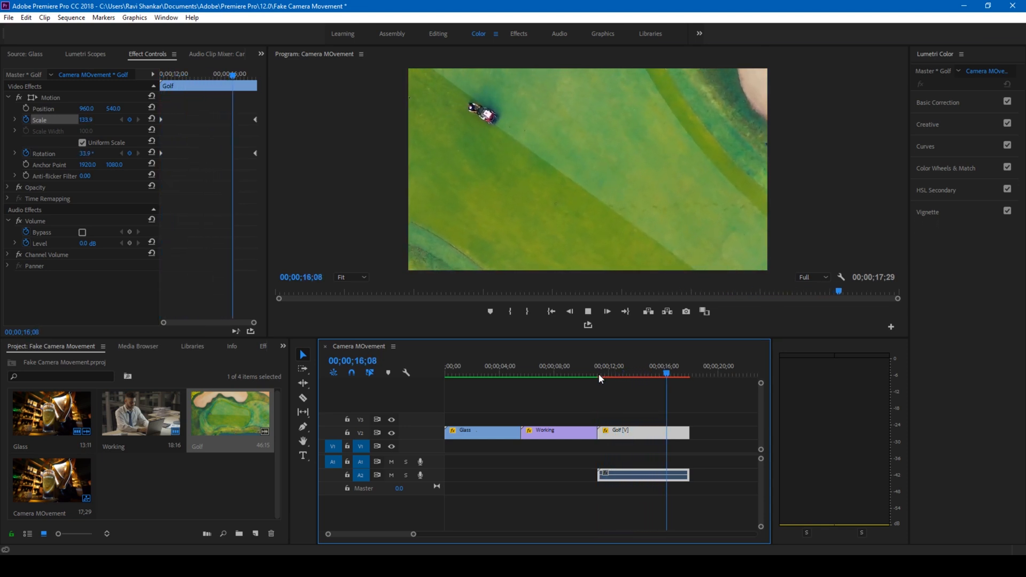
{"action": "left_click", "coordinate": [597, 377]}
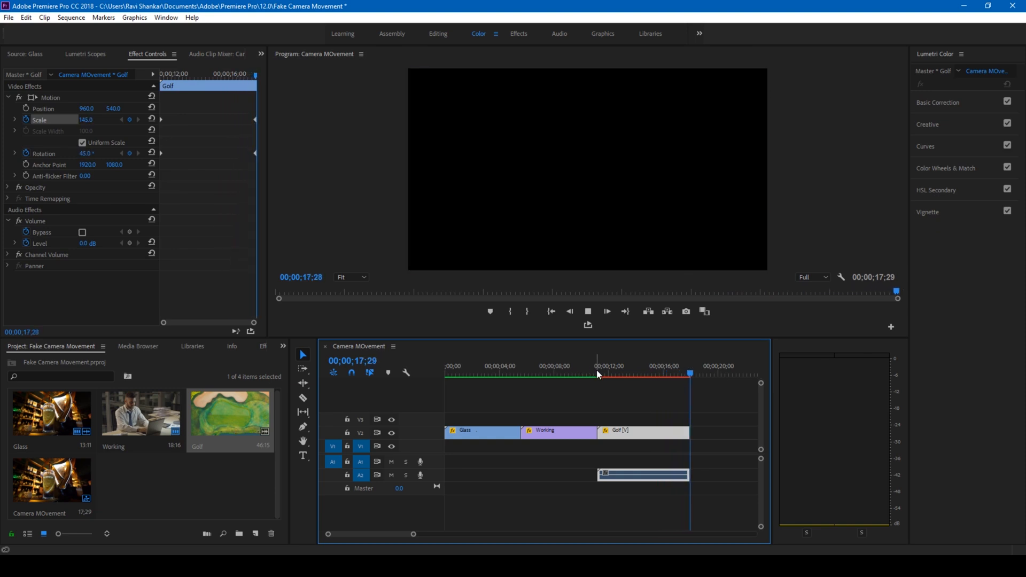
{"action": "left_click", "coordinate": [612, 374]}
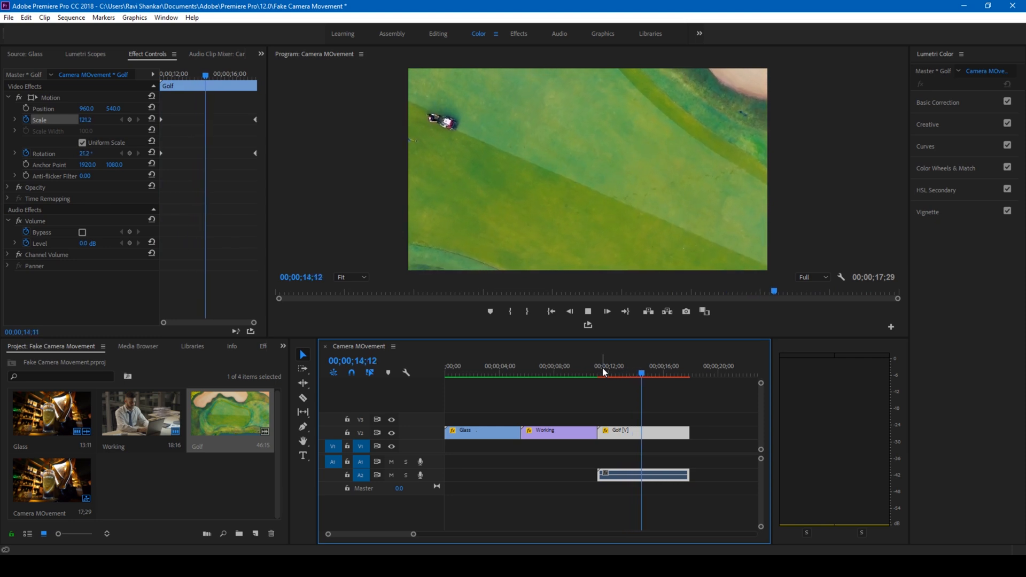
{"action": "left_click", "coordinate": [605, 374]}
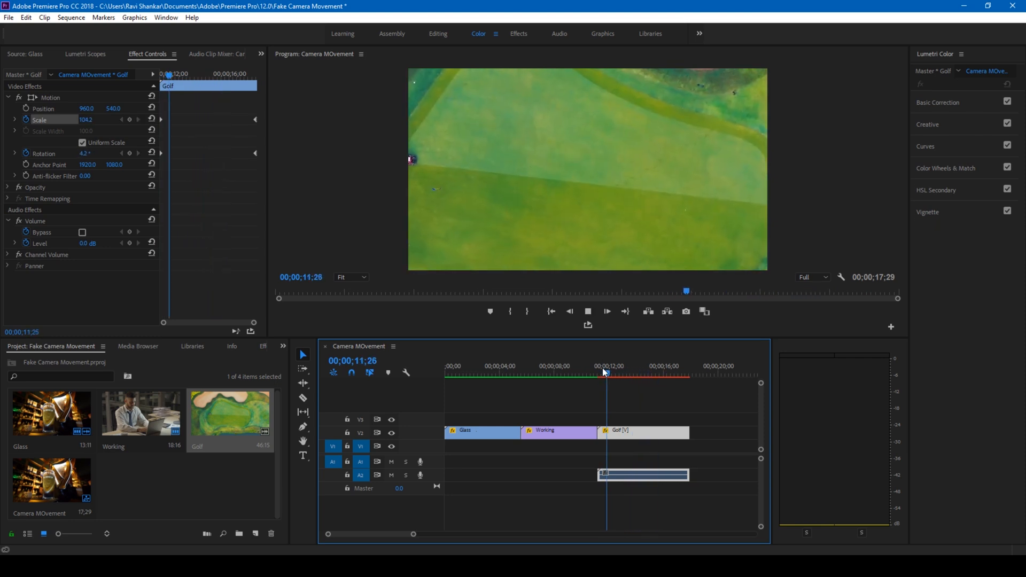
{"action": "left_click", "coordinate": [450, 374]}
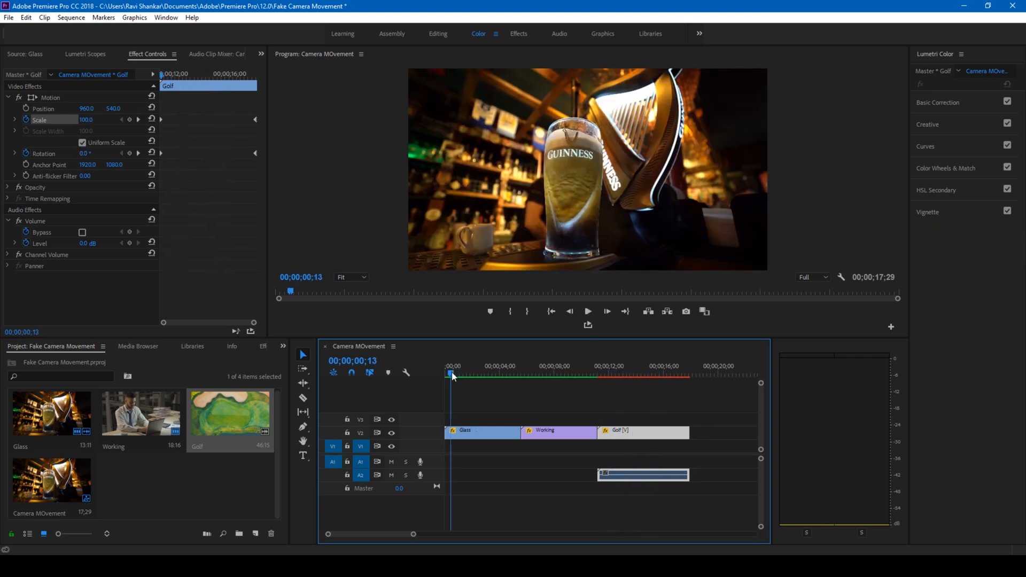
{"action": "left_click", "coordinate": [588, 312]}
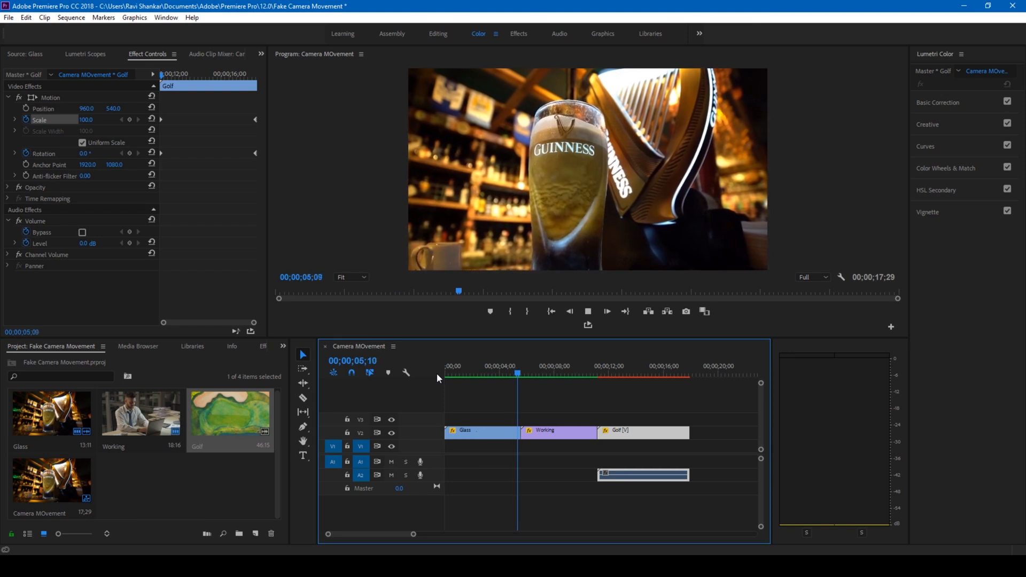
{"action": "left_click", "coordinate": [544, 373]}
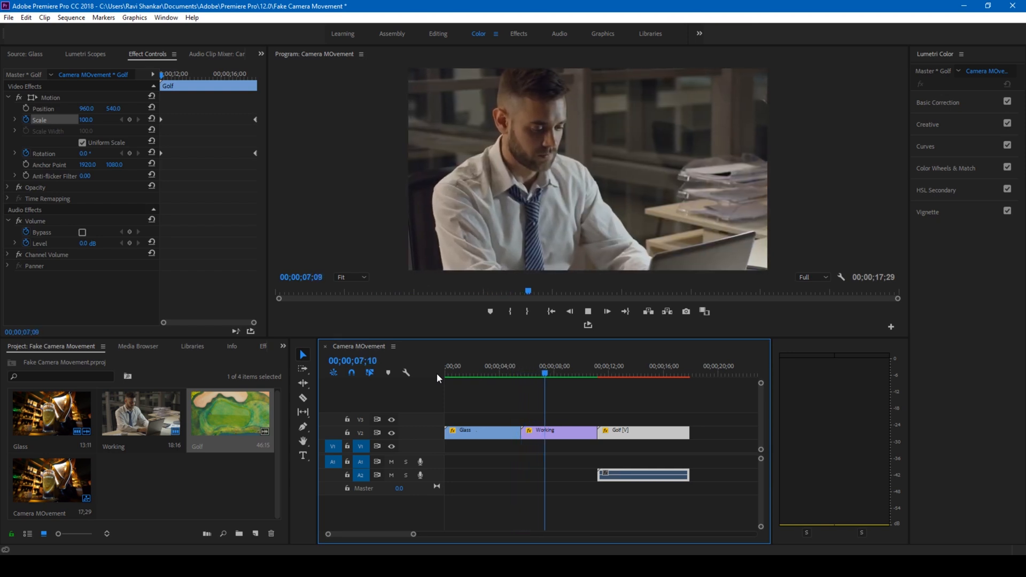